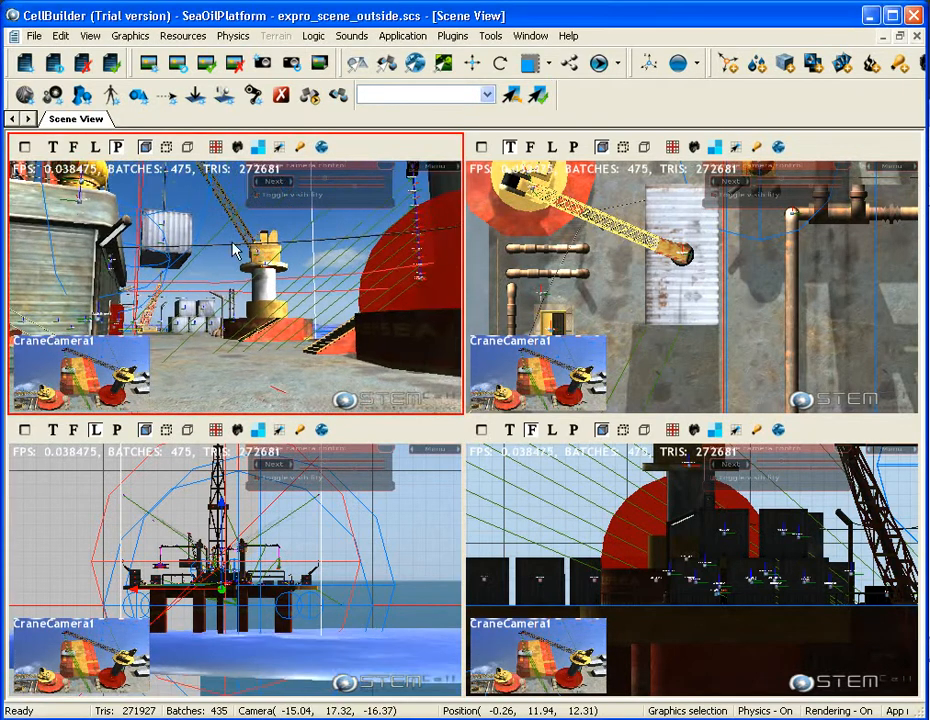
# Maximize the perspective view, show the content dockbar and list the project's scenes
pyautogui.click(599, 63)
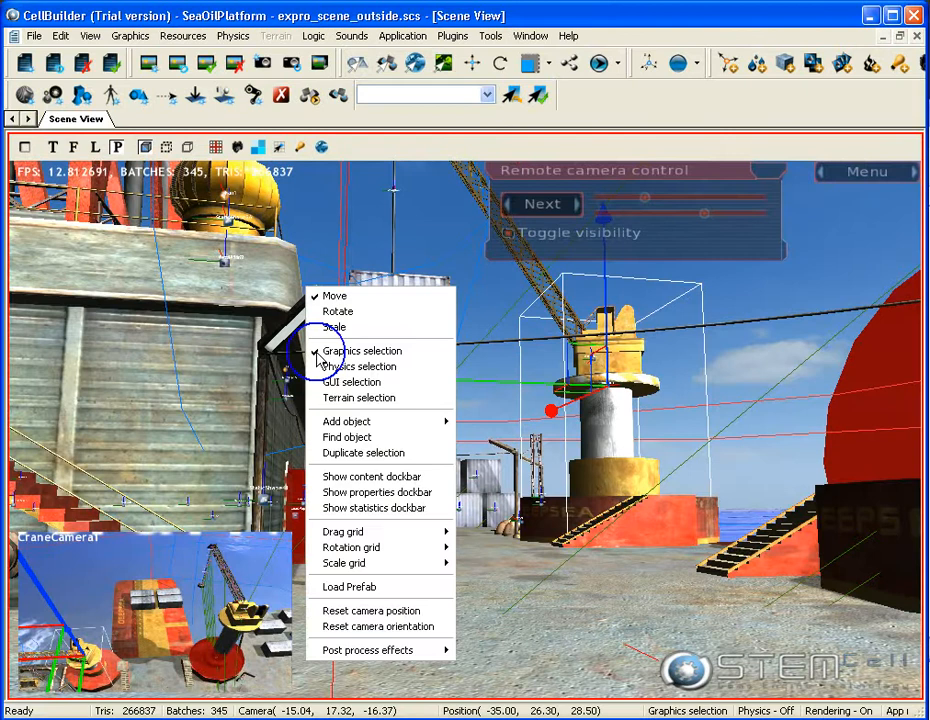
pyautogui.click(371, 476)
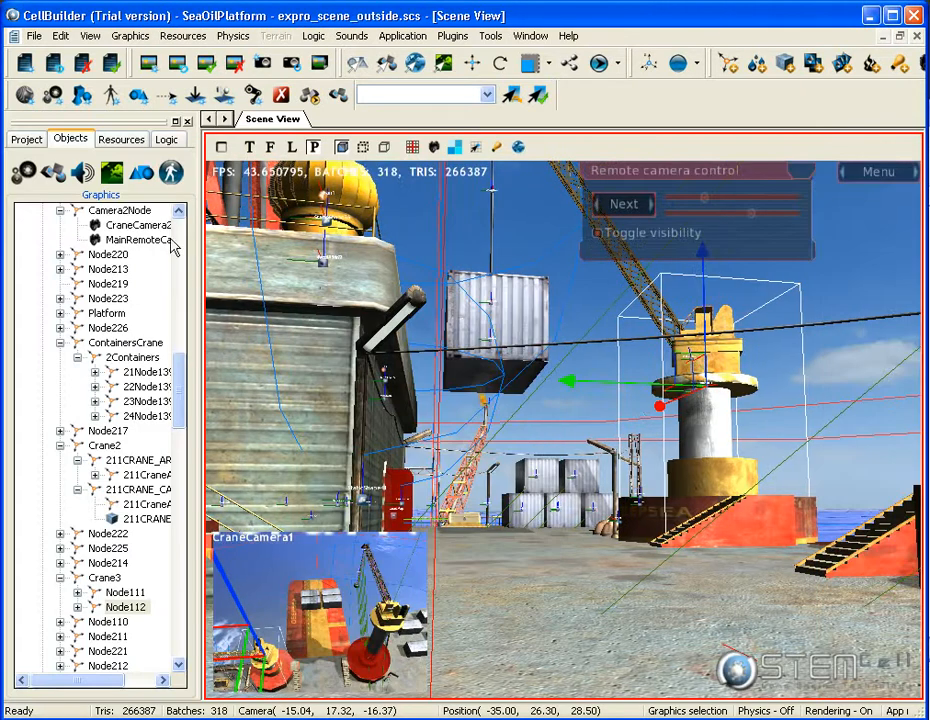
pyautogui.click(26, 138)
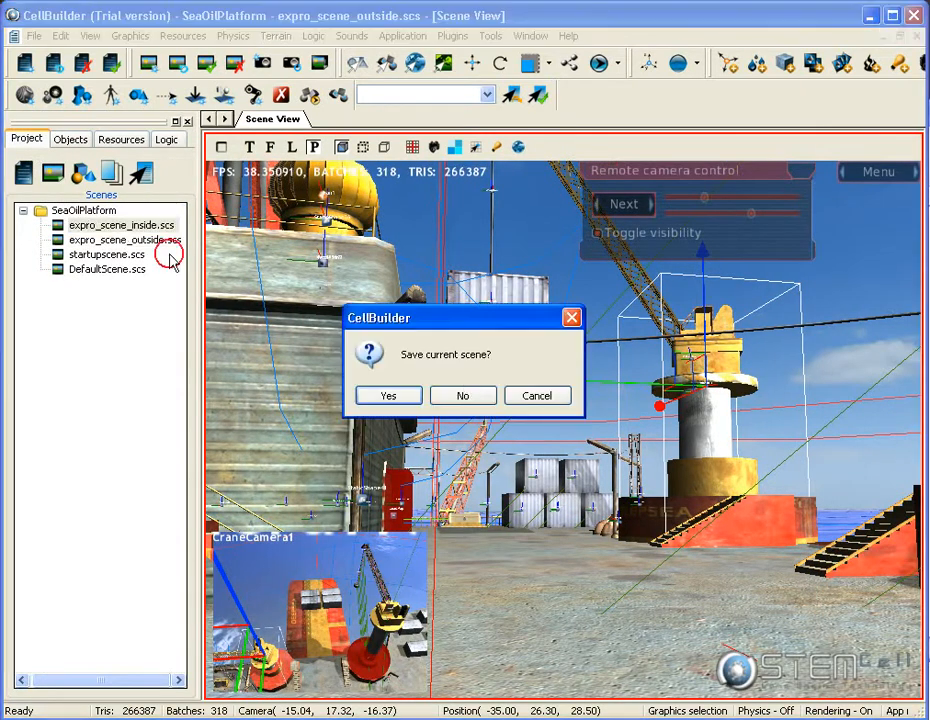
# Answer the save-current-scene prompt so expro_scene_inside.scs loads
pyautogui.click(462, 395)
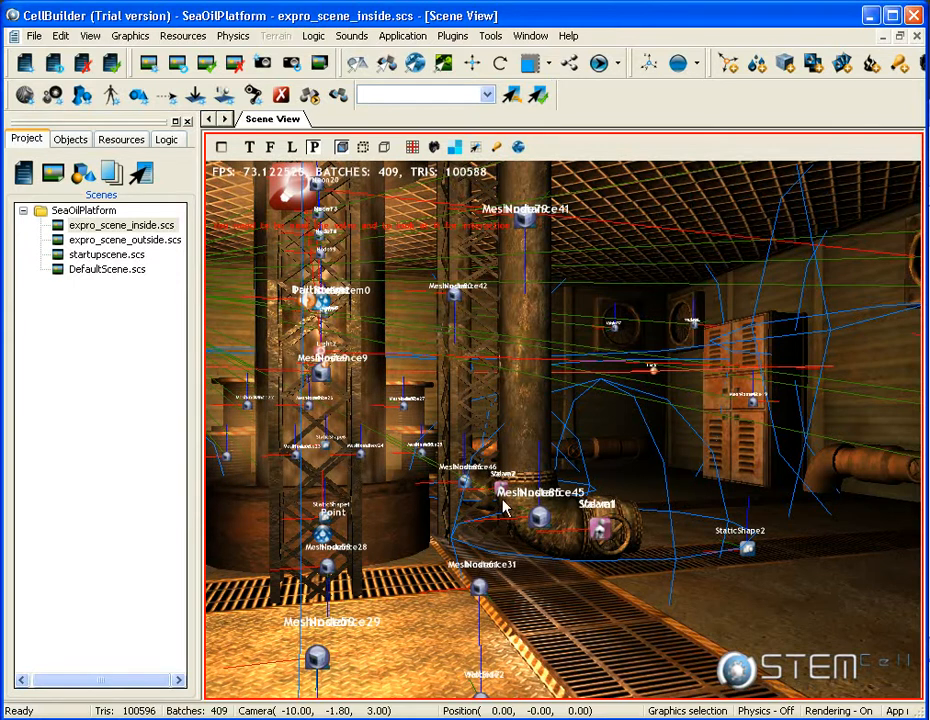
pyautogui.moveTo(505, 485)
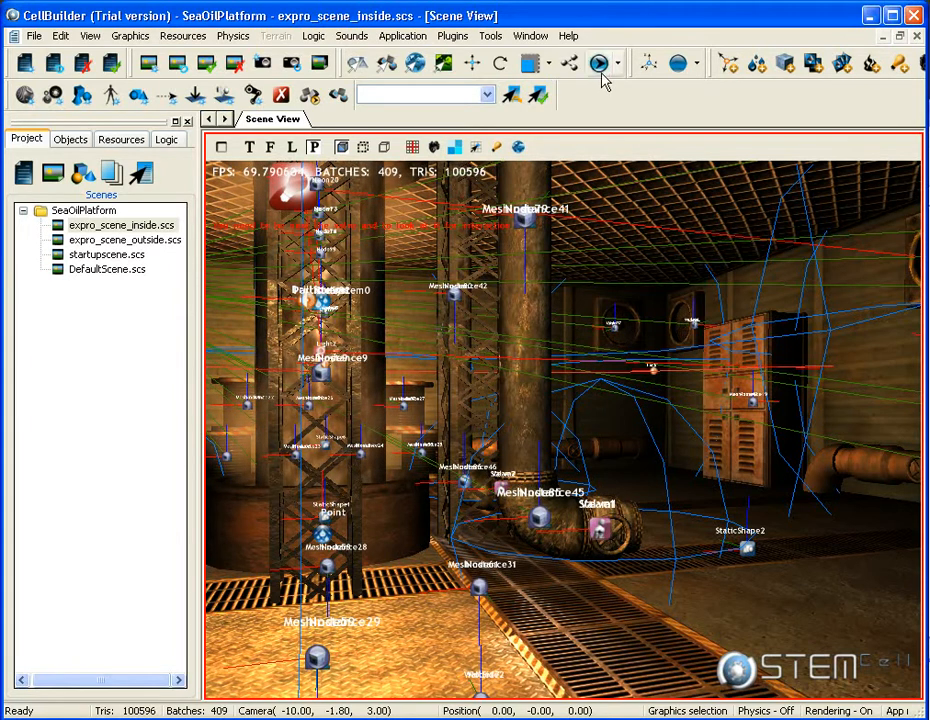
# Play the inside scene, resume from the main menu and walk through the interior
pyautogui.click(598, 63)
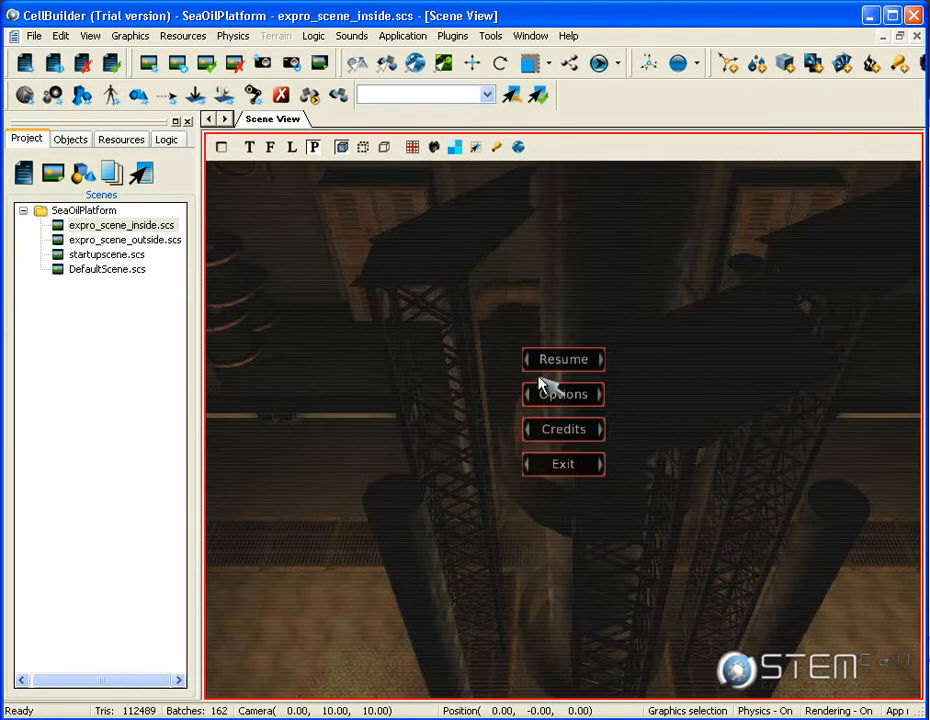
pyautogui.click(563, 359)
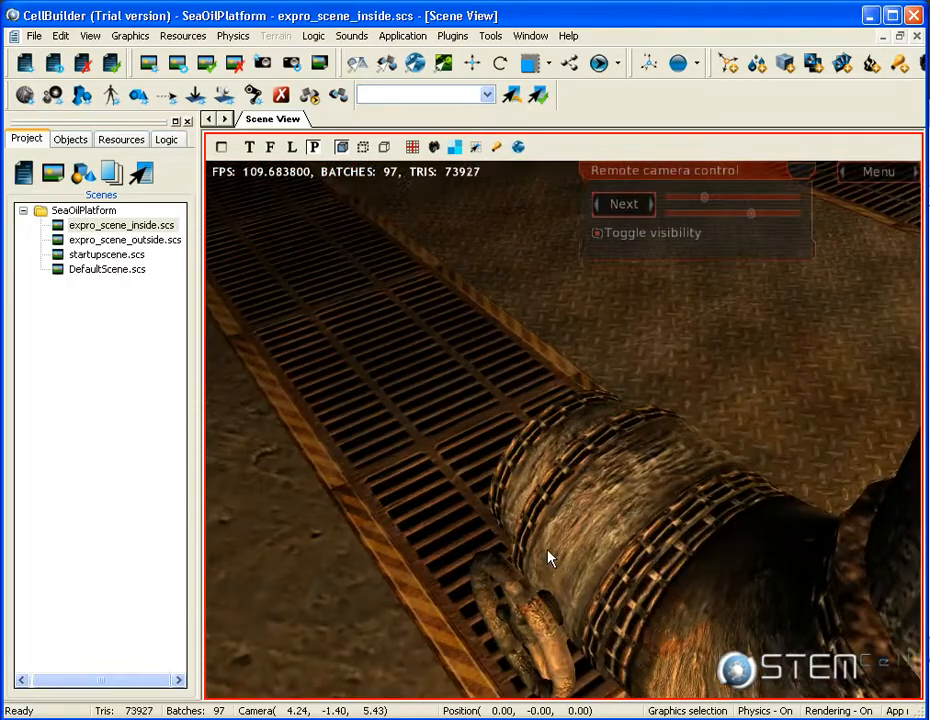
pyautogui.click(623, 203)
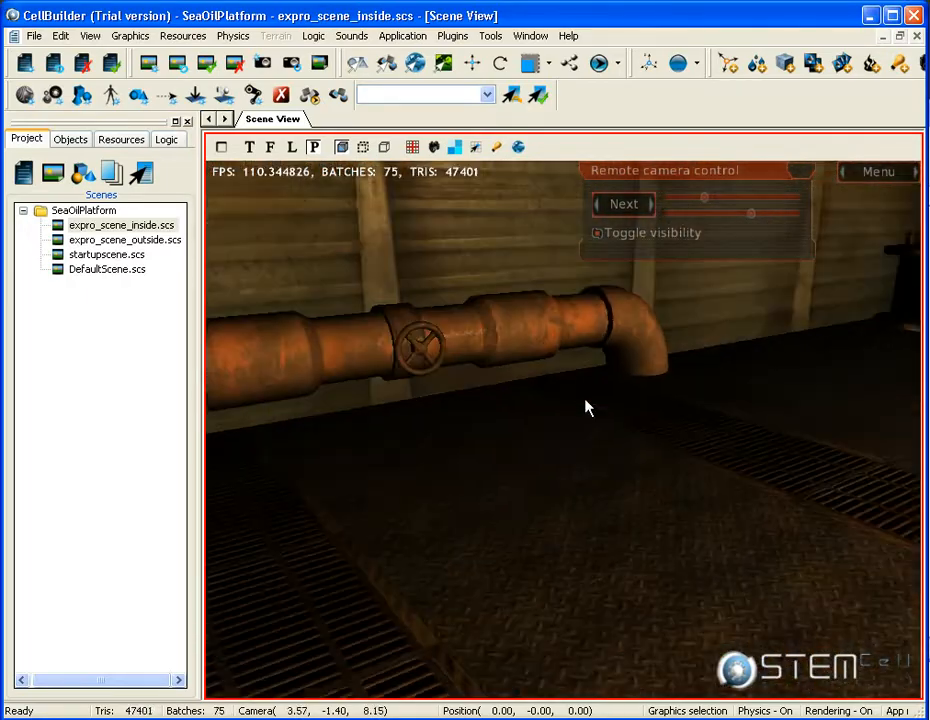
pyautogui.click(623, 203)
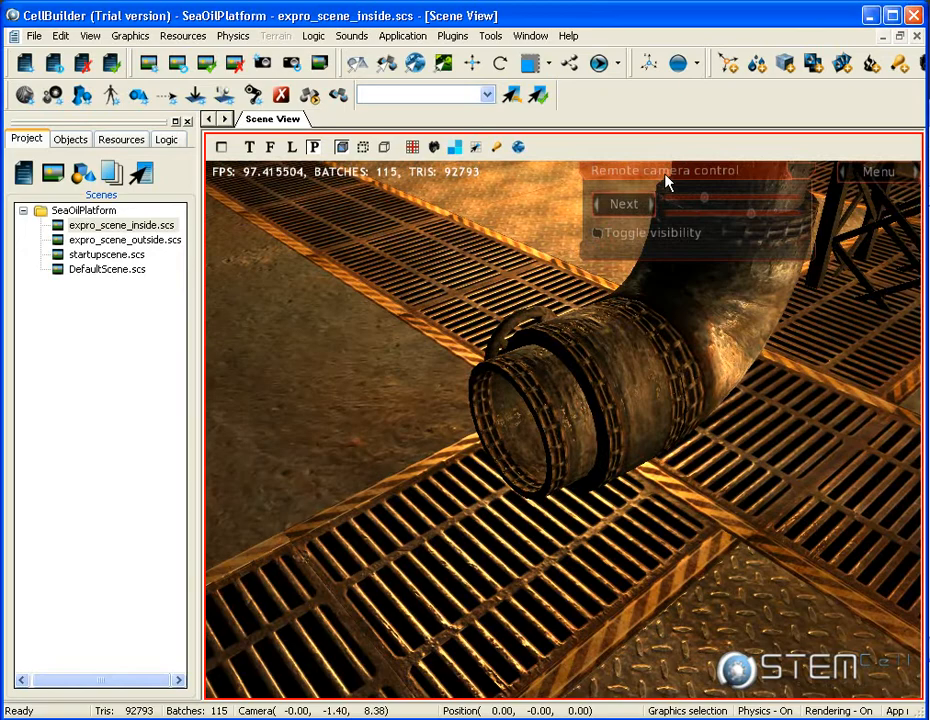
pyautogui.click(624, 203)
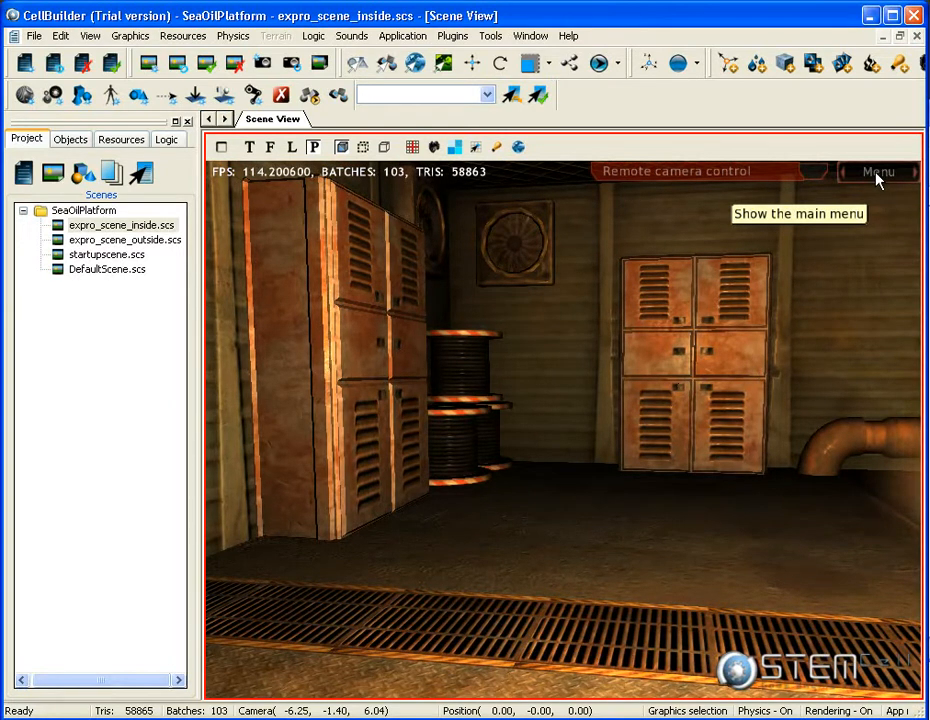
# Bring up the running scene's menu, enter Options and open the Screen effect list
pyautogui.click(878, 171)
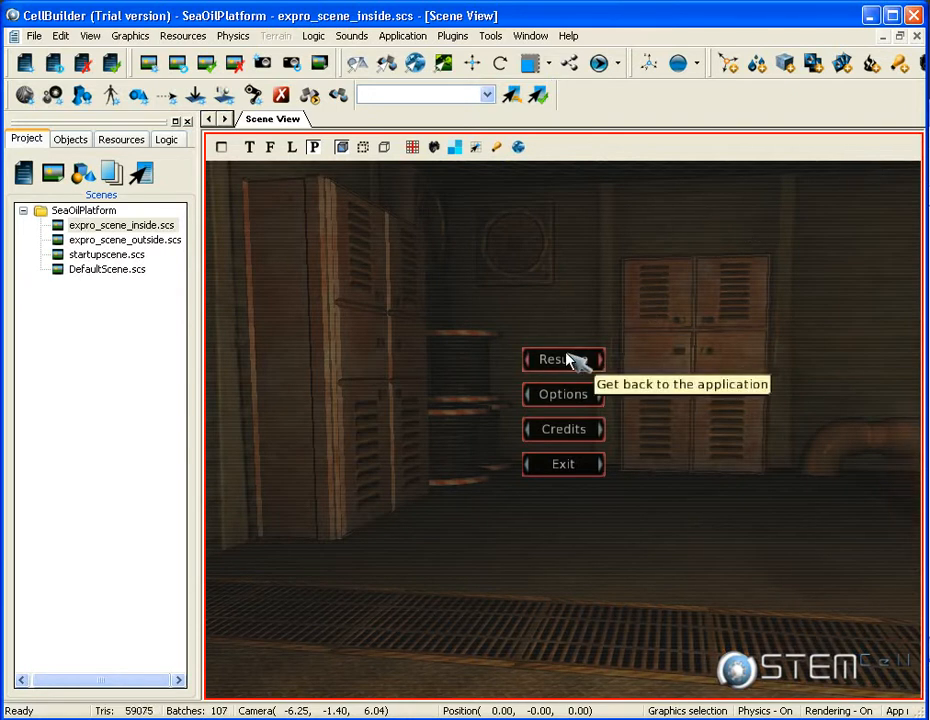
pyautogui.moveTo(568, 443)
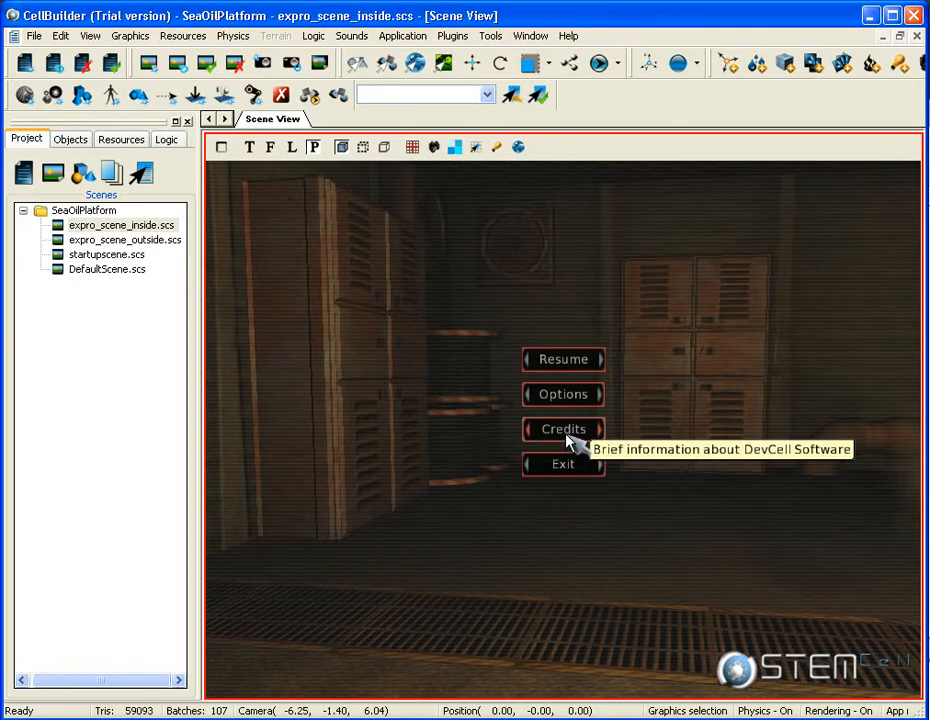
pyautogui.moveTo(567, 400)
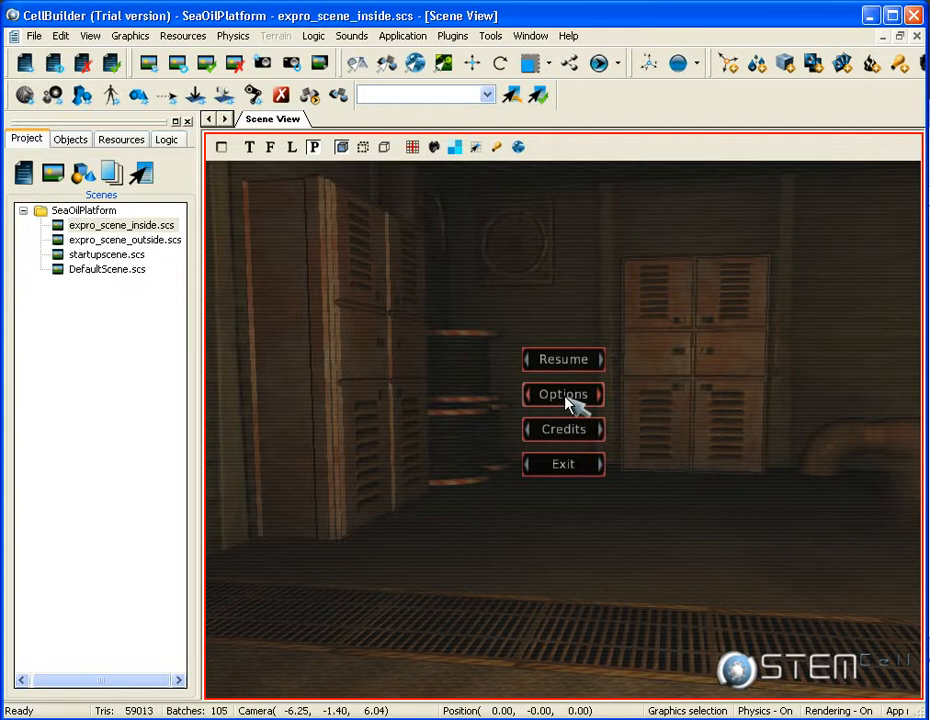
pyautogui.click(562, 393)
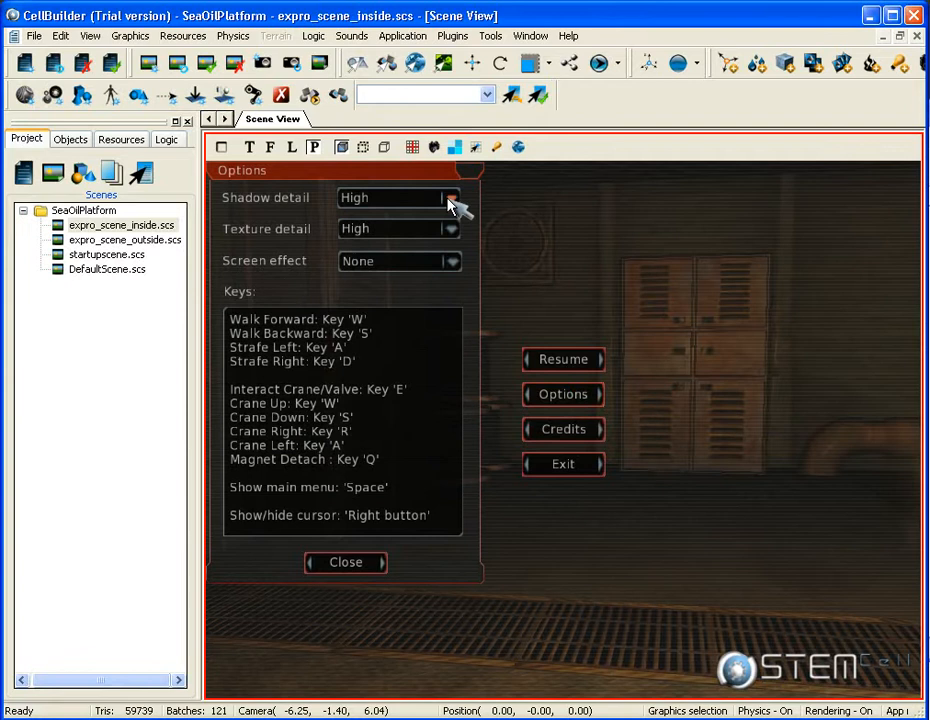
pyautogui.click(447, 261)
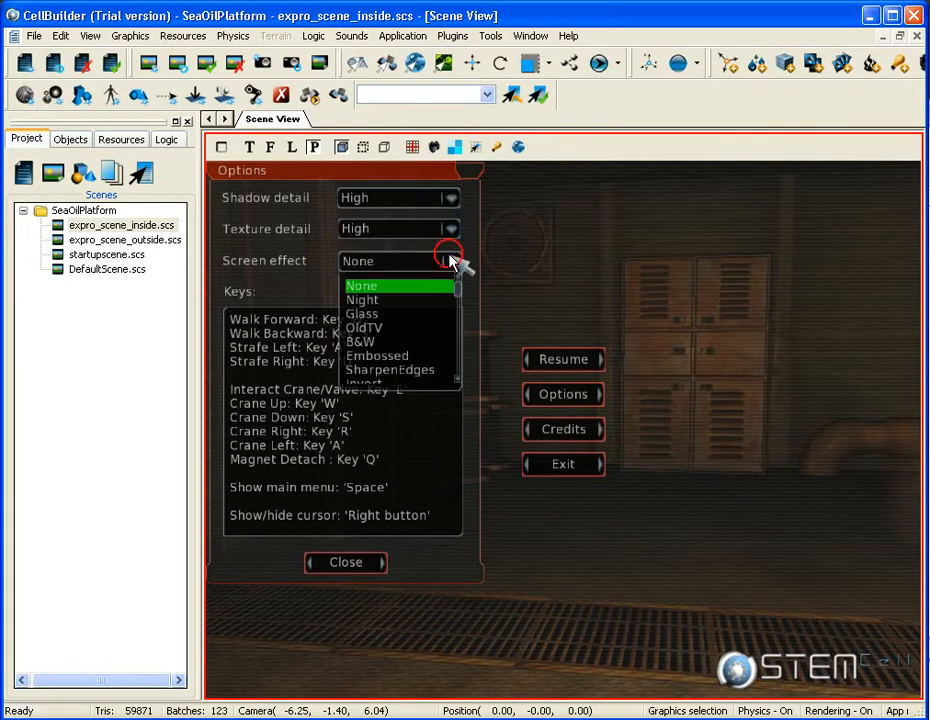
pyautogui.moveTo(399, 342)
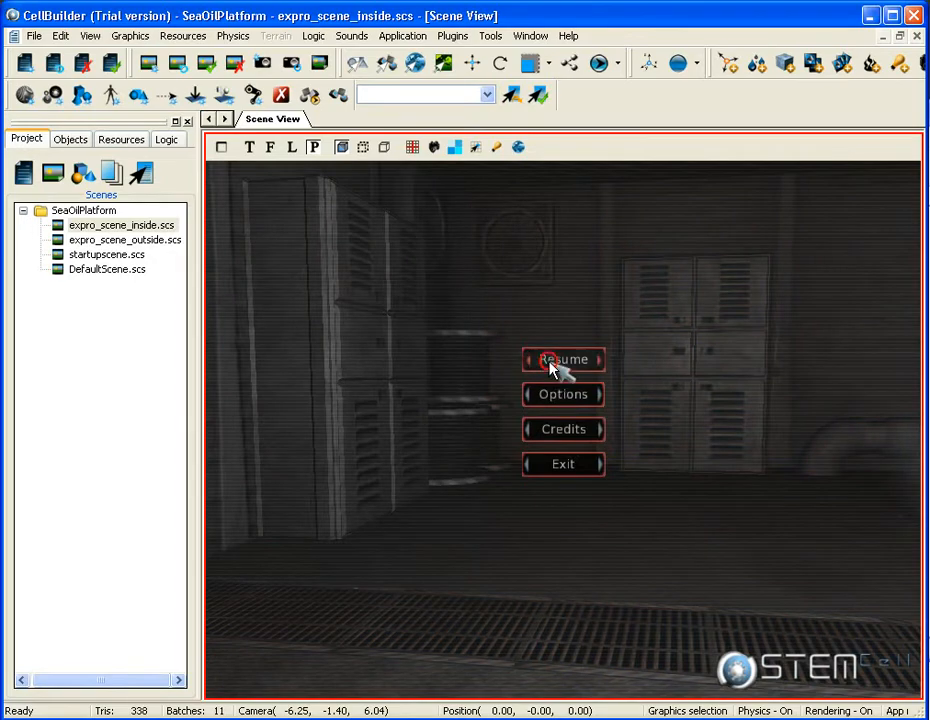
# Resume the scene, look around the pillars and pipes, then return from the menu
pyautogui.click(563, 359)
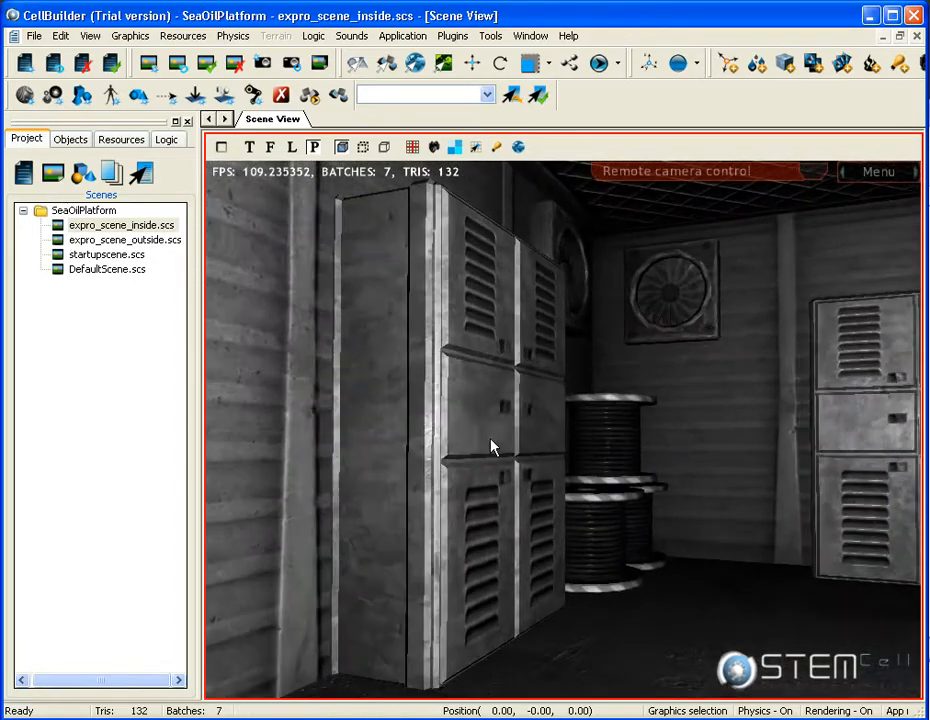
pyautogui.moveTo(490, 447); pyautogui.dragTo(485, 460)
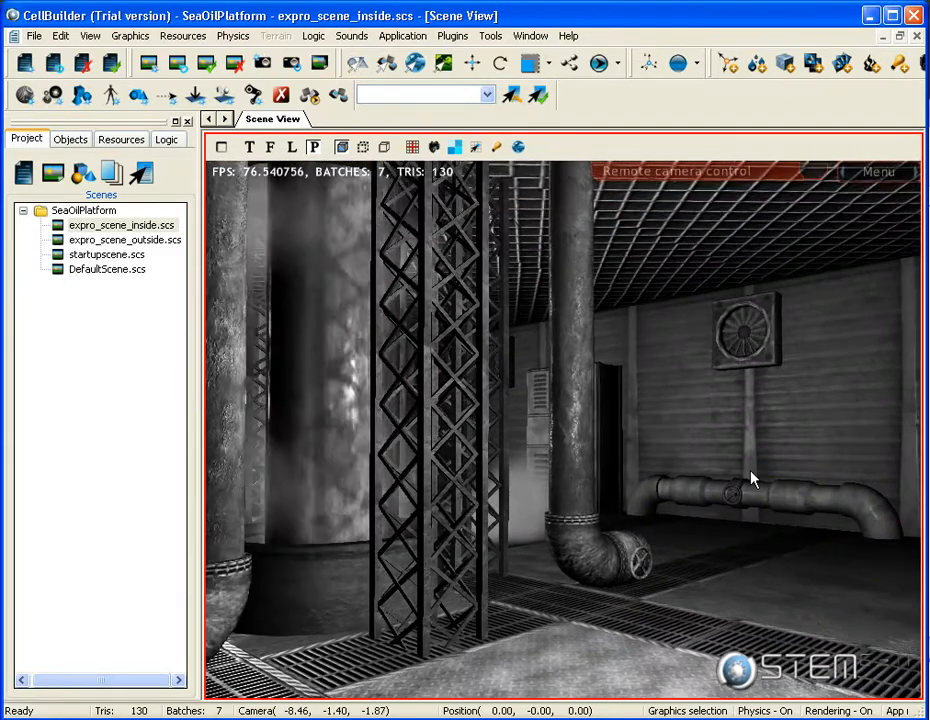
pyautogui.moveTo(753, 478); pyautogui.dragTo(725, 473)
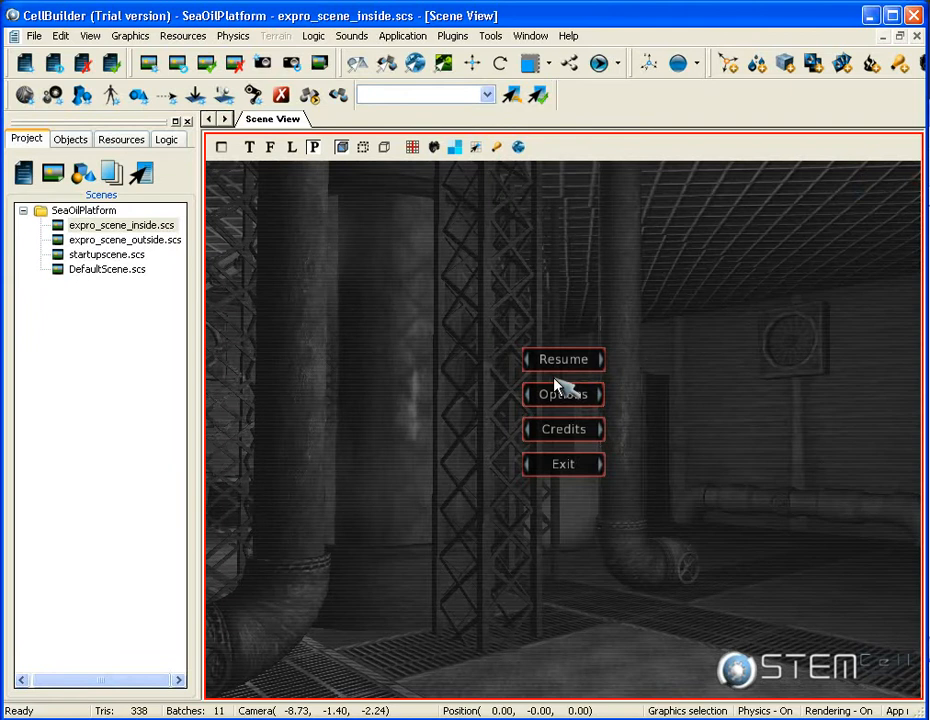
pyautogui.click(562, 393)
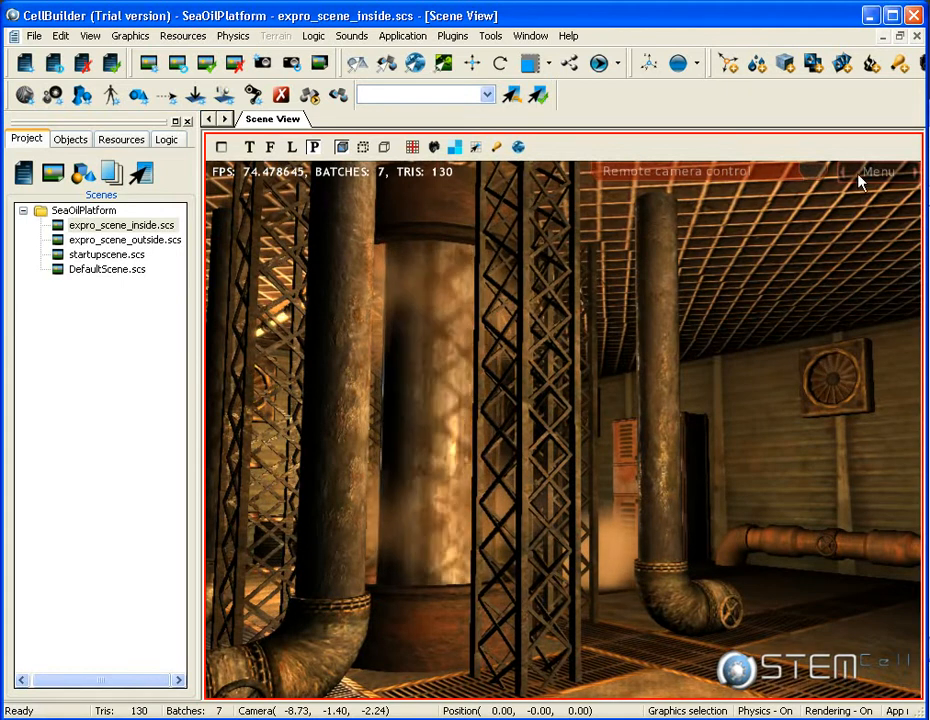
# Open and close the game Options to return to the platform interior
pyautogui.click(563, 394)
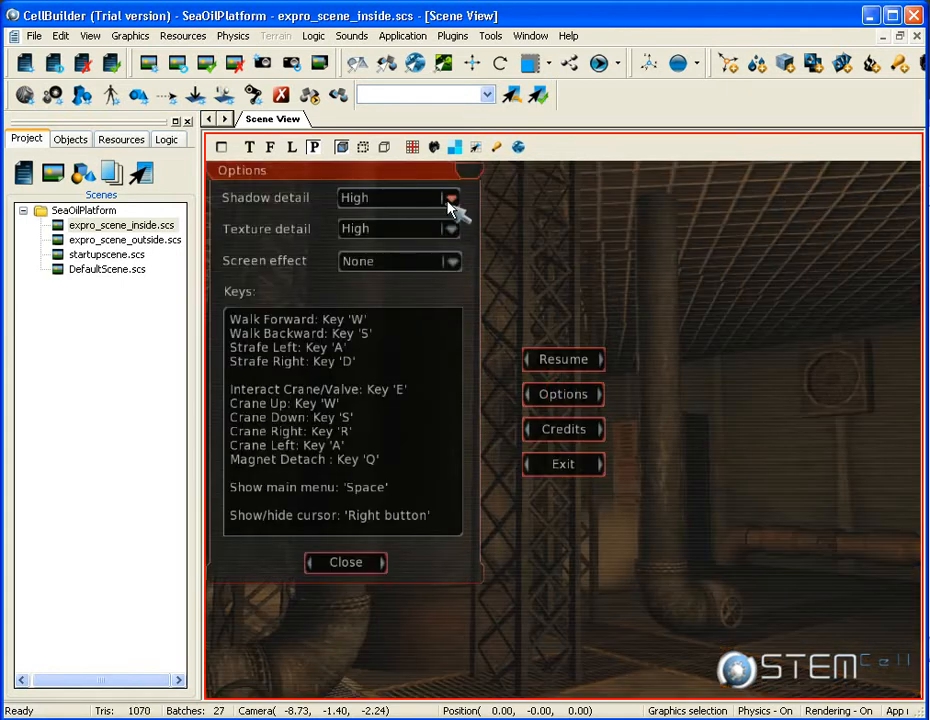
pyautogui.click(345, 562)
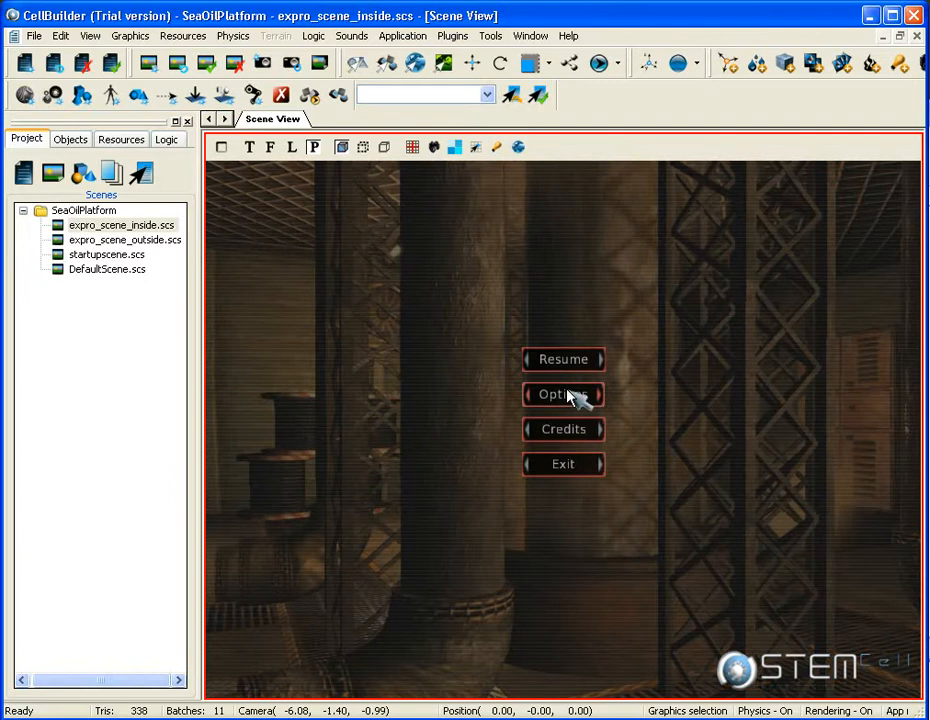
pyautogui.click(563, 393)
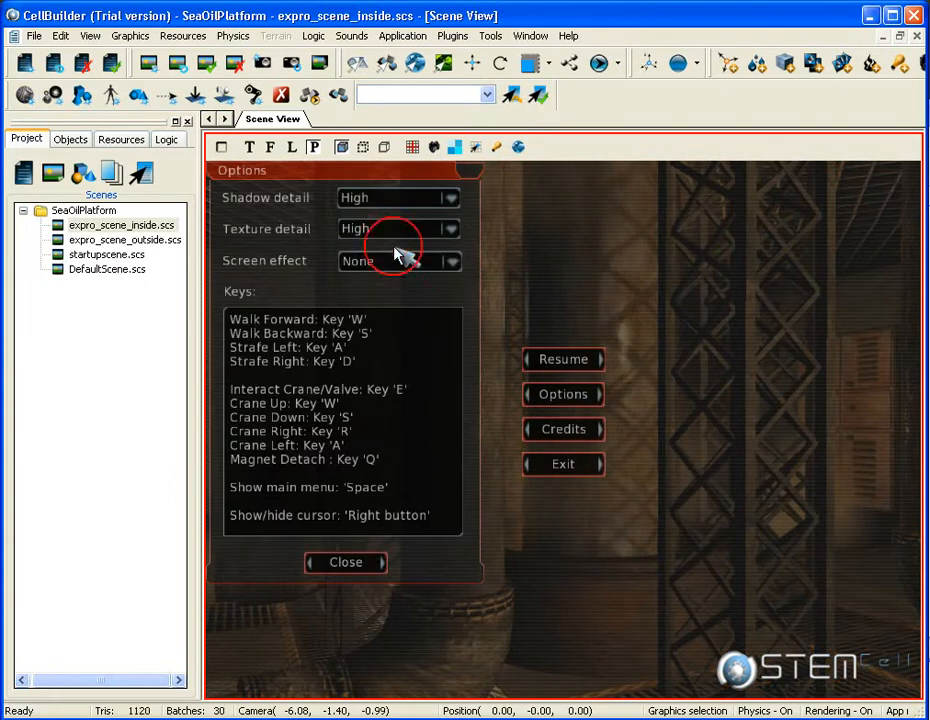
pyautogui.click(345, 561)
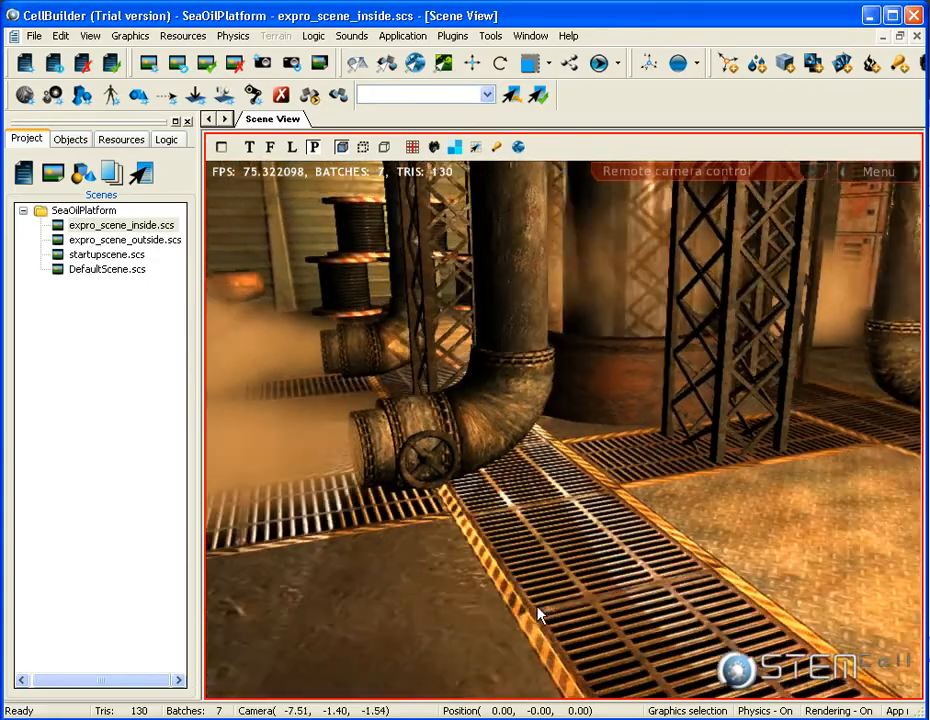
# Walk the camera around the interior, bring up the main menu and resume
pyautogui.moveTo(540, 615); pyautogui.dragTo(435, 645)
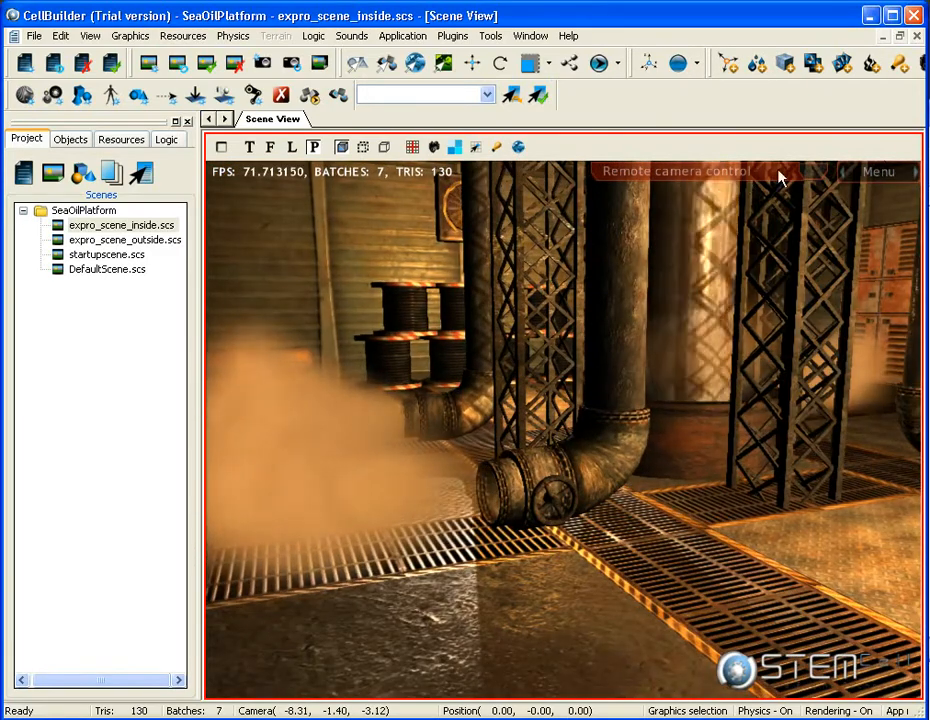
pyautogui.click(878, 171)
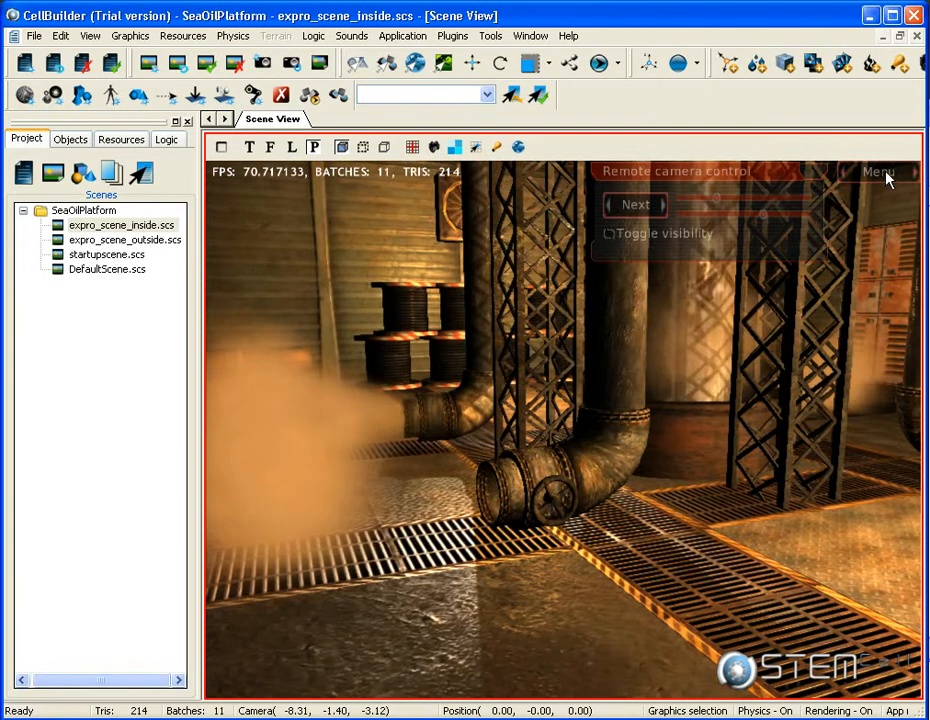
pyautogui.click(877, 171)
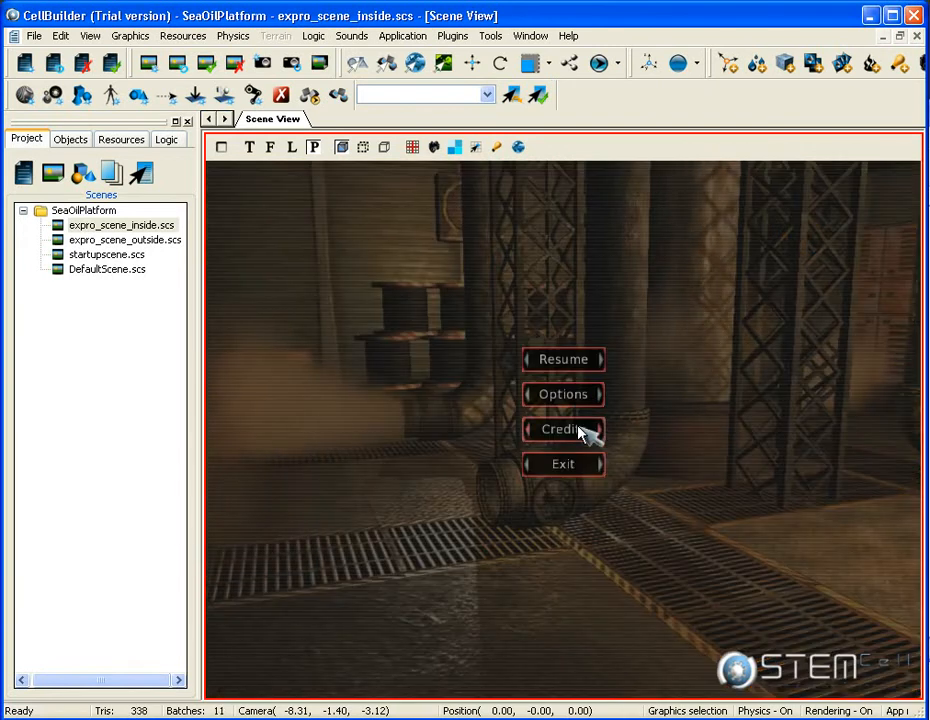
pyautogui.moveTo(563, 365)
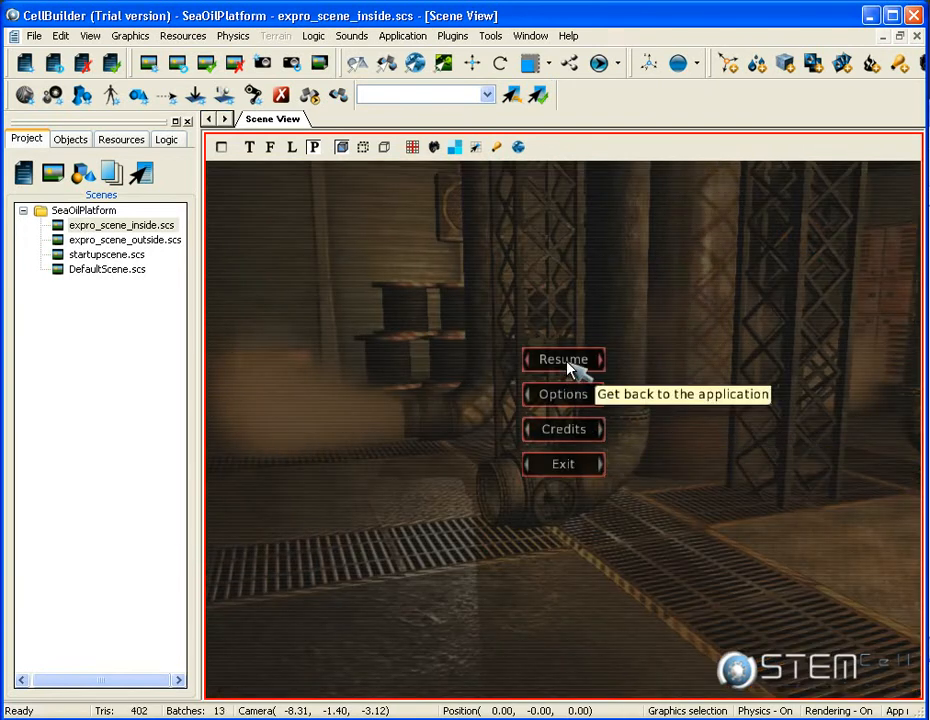
pyautogui.click(562, 359)
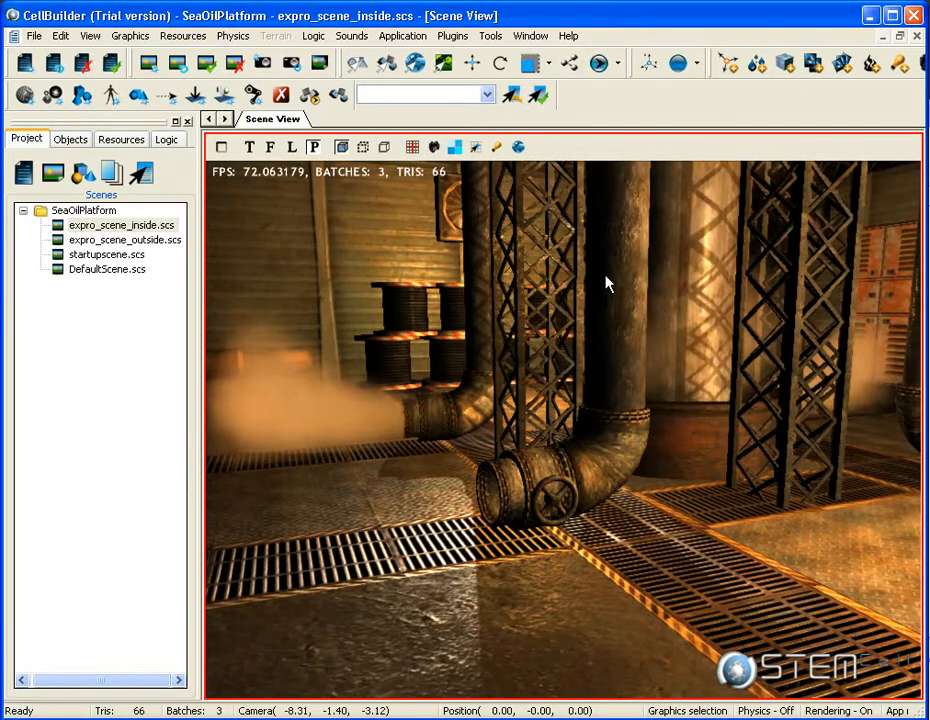
# Browse the MainMenu and PlayerHUD GUI sheets and turn on GUI selection in the viewport
pyautogui.click(121, 139)
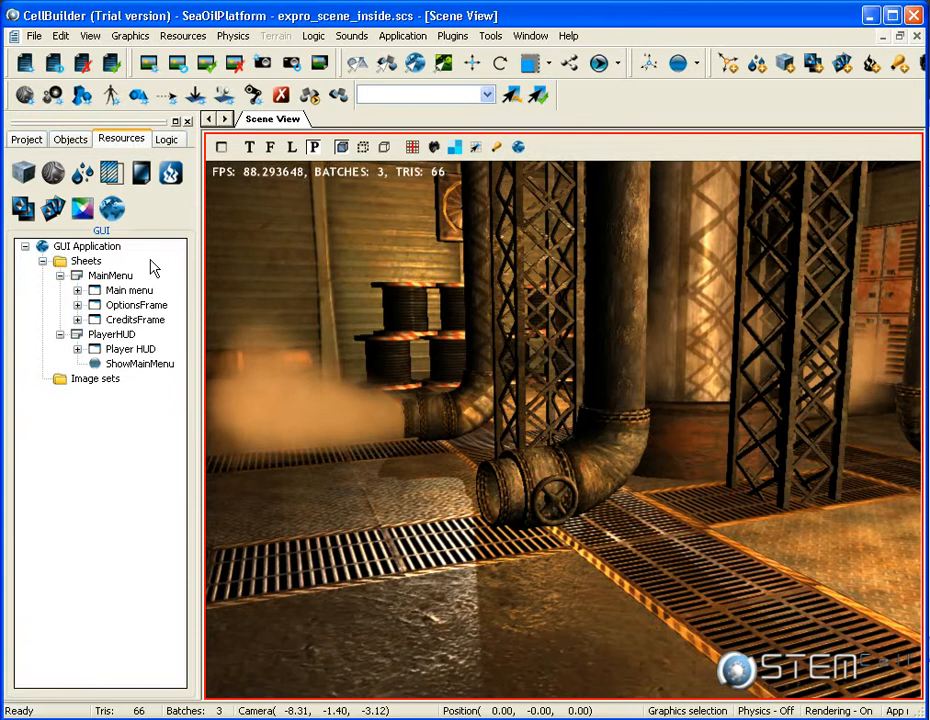
pyautogui.click(110, 275)
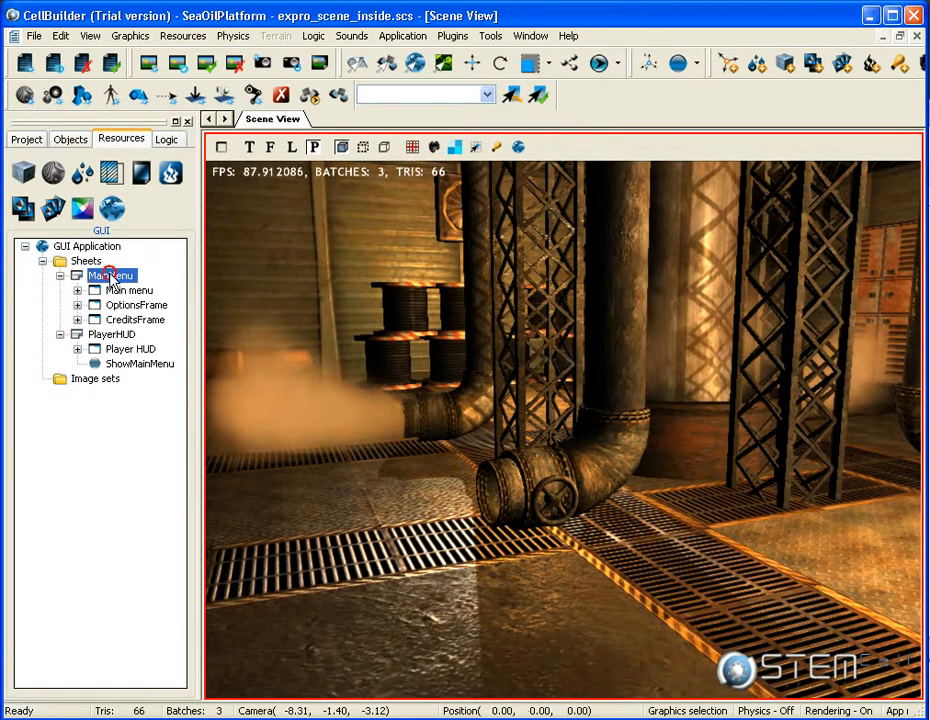
pyautogui.click(78, 275)
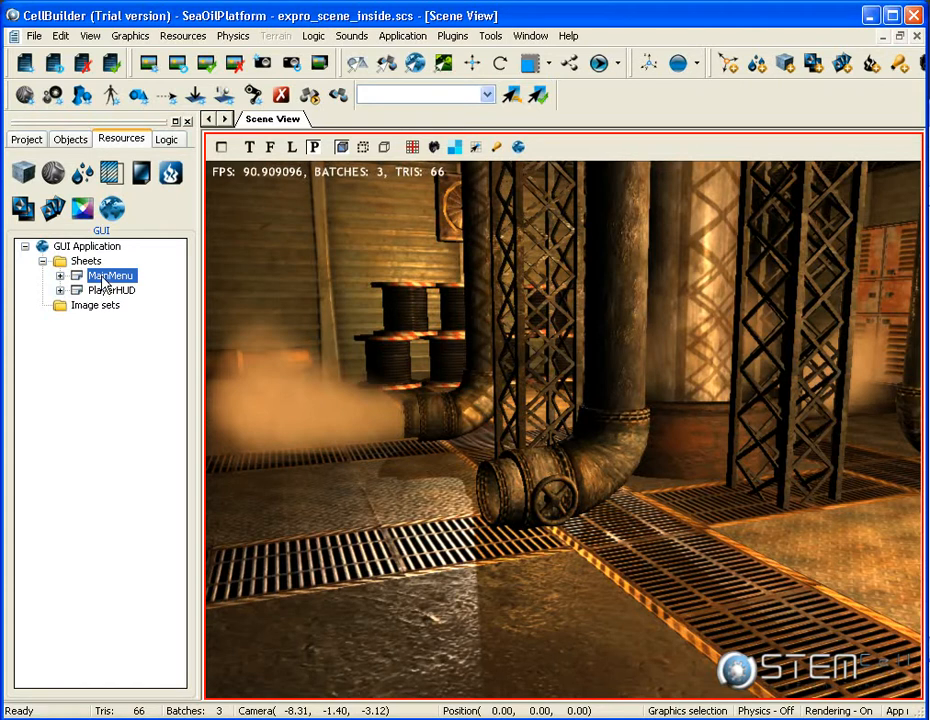
pyautogui.click(112, 289)
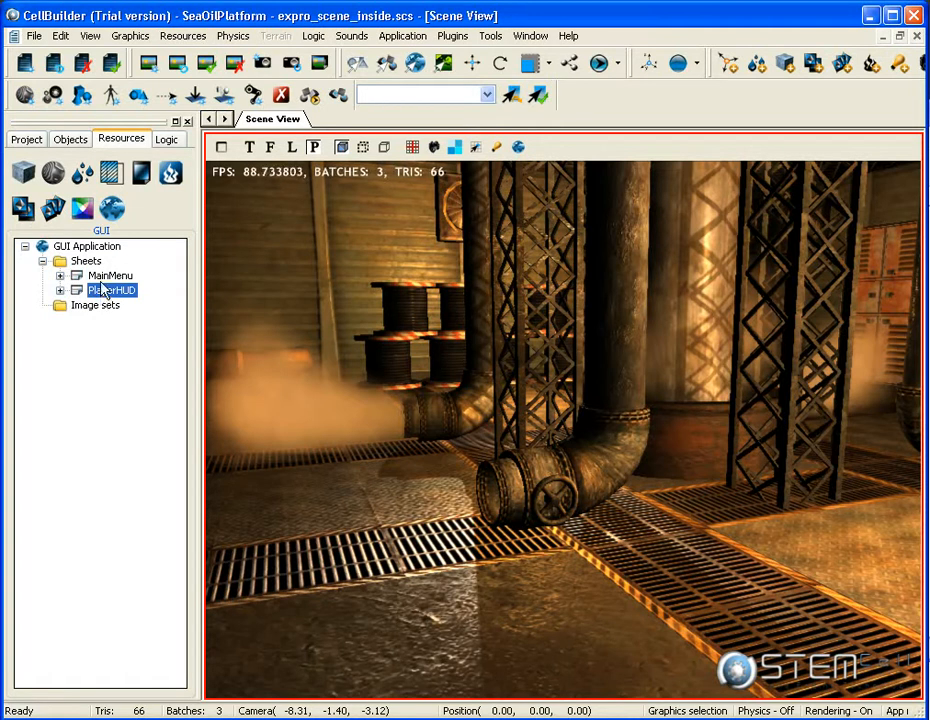
pyautogui.click(110, 275)
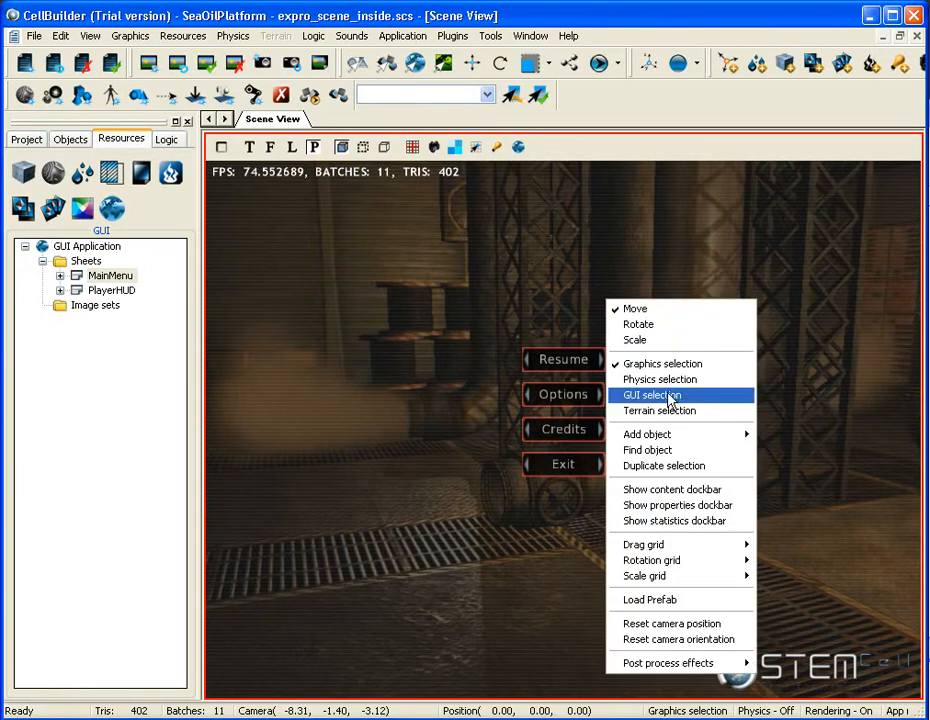
pyautogui.click(651, 395)
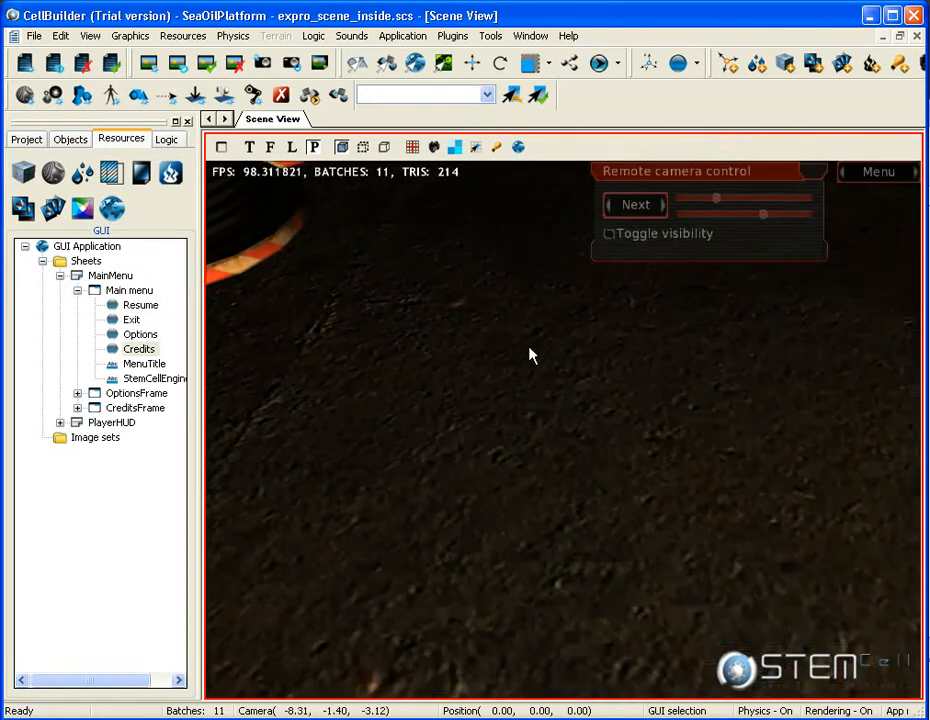
pyautogui.moveTo(600, 318)
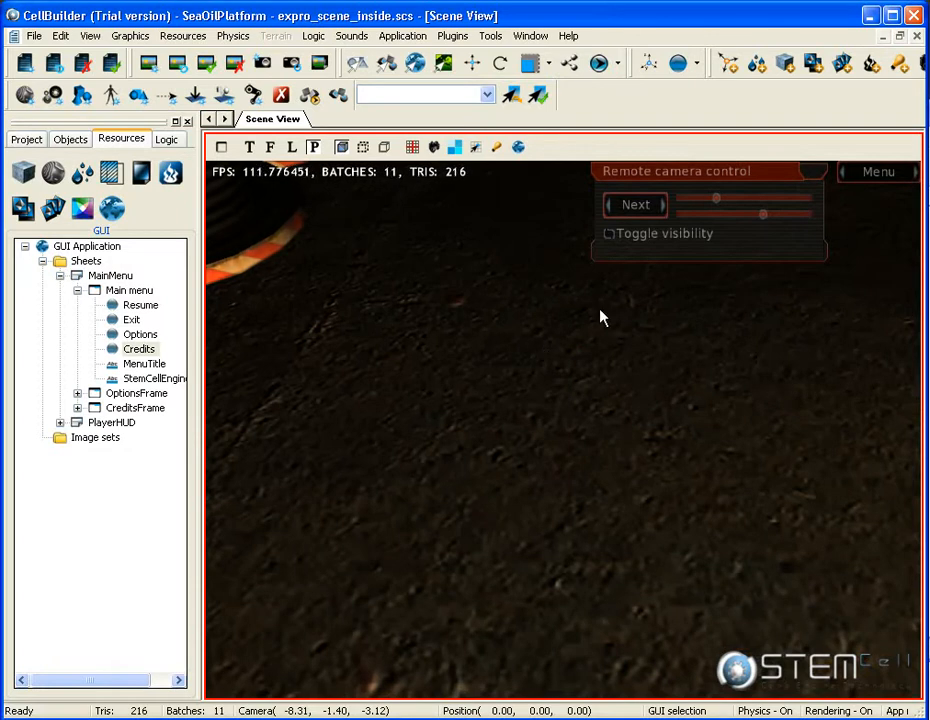
pyautogui.moveTo(716, 110)
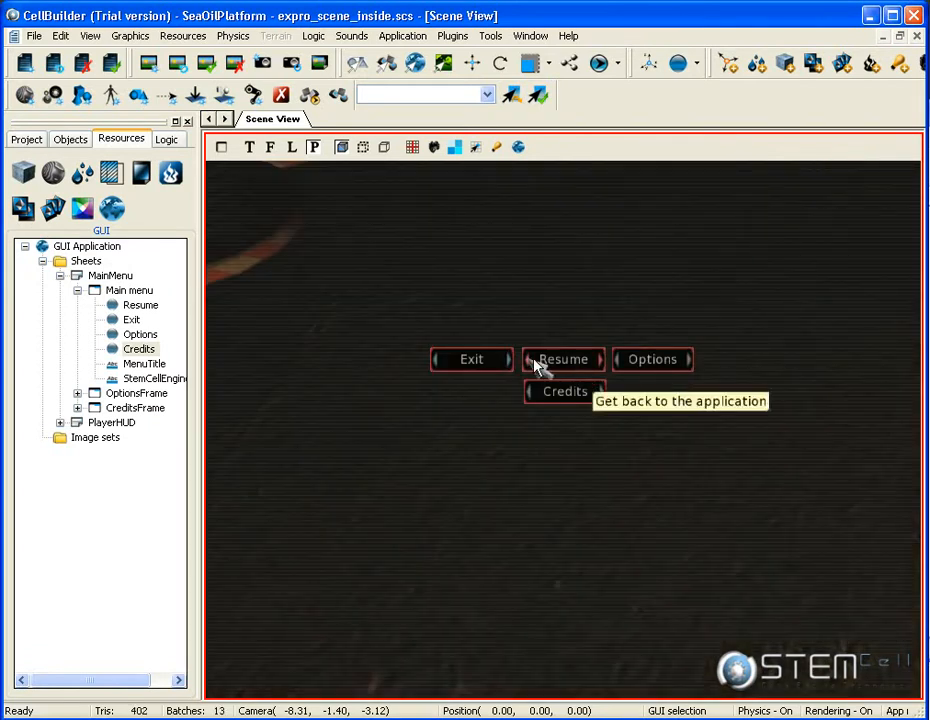
pyautogui.moveTo(578, 360)
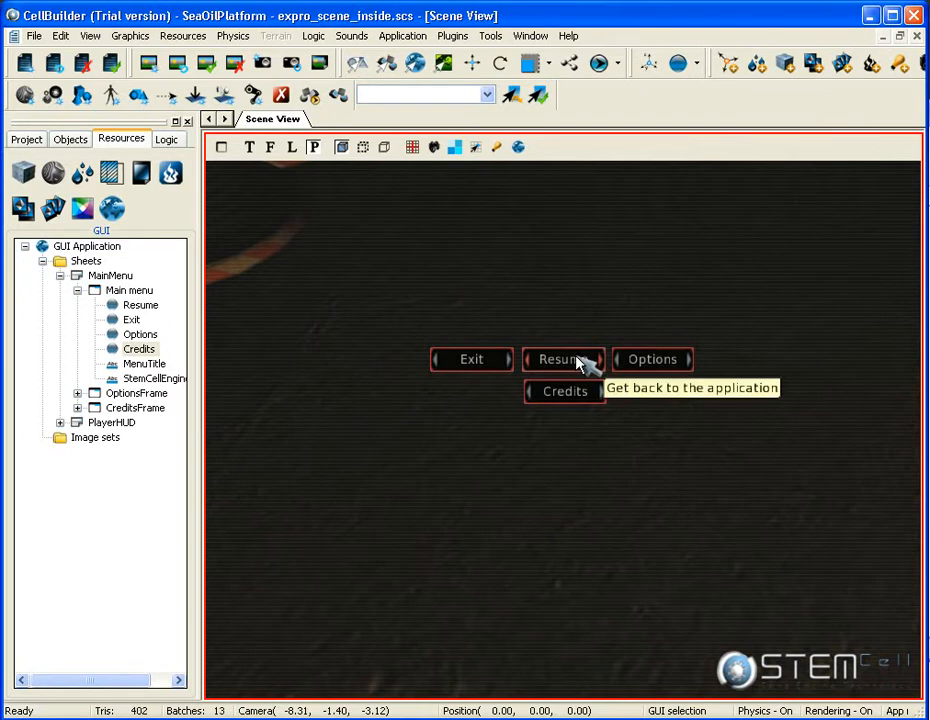
pyautogui.moveTo(598, 320)
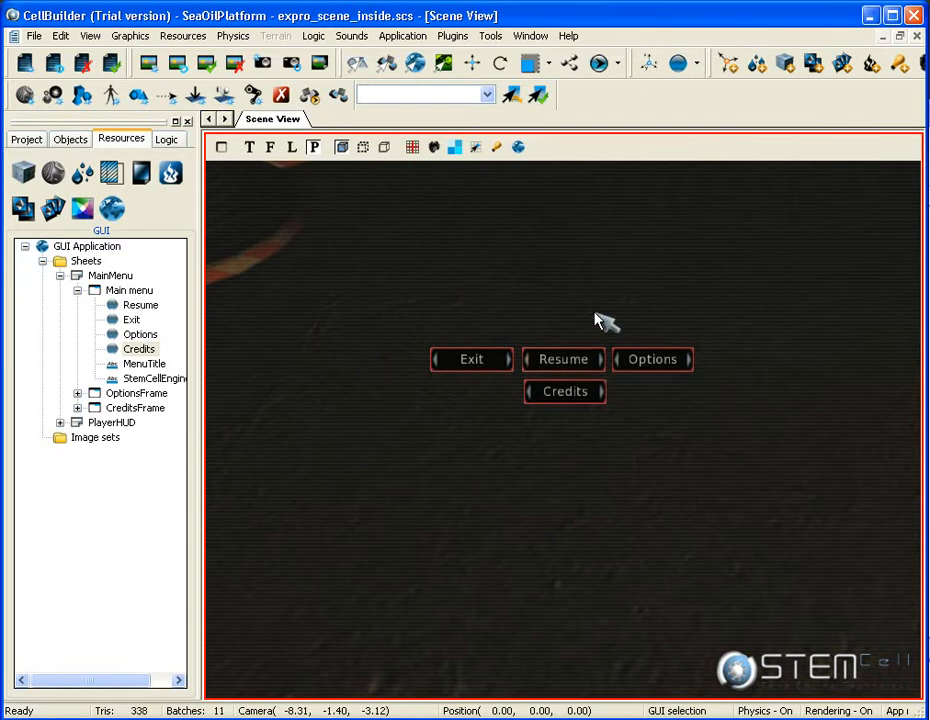
pyautogui.moveTo(483, 357)
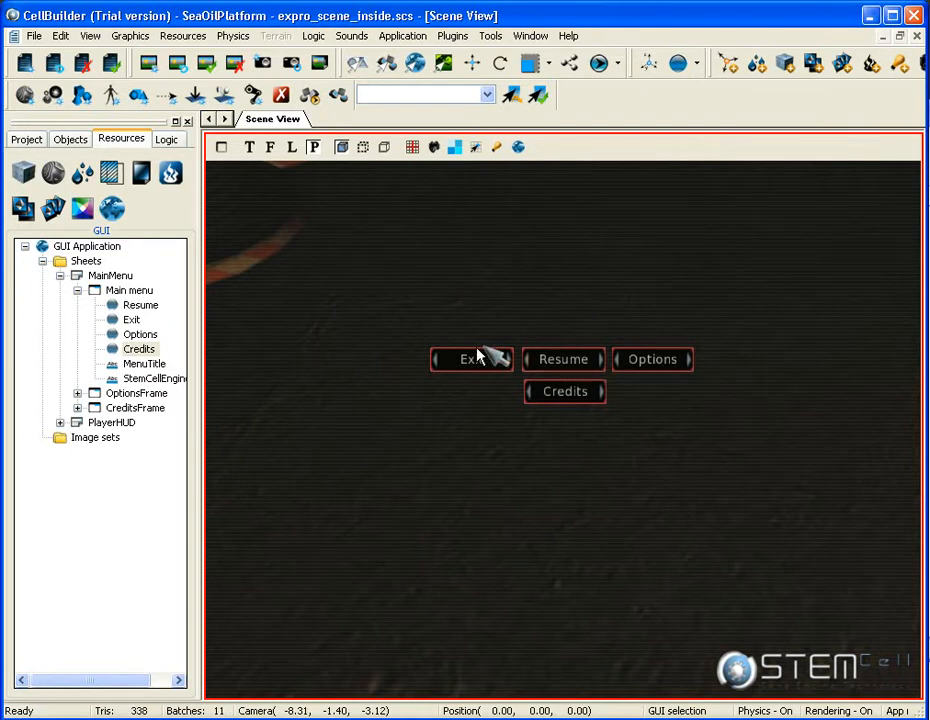
pyautogui.moveTo(567, 366)
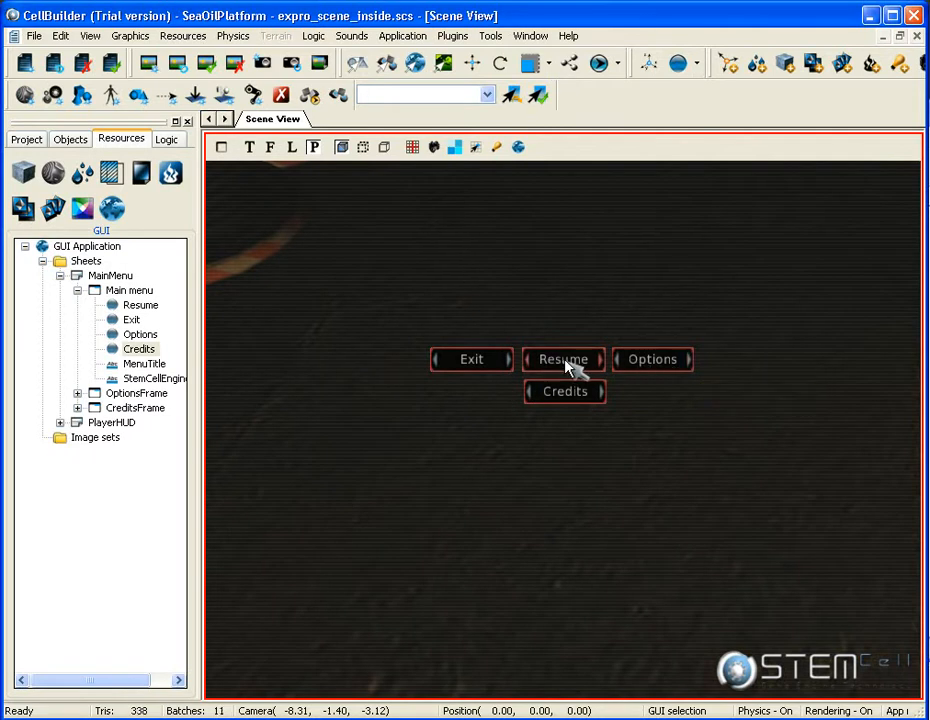
pyautogui.moveTo(570, 360)
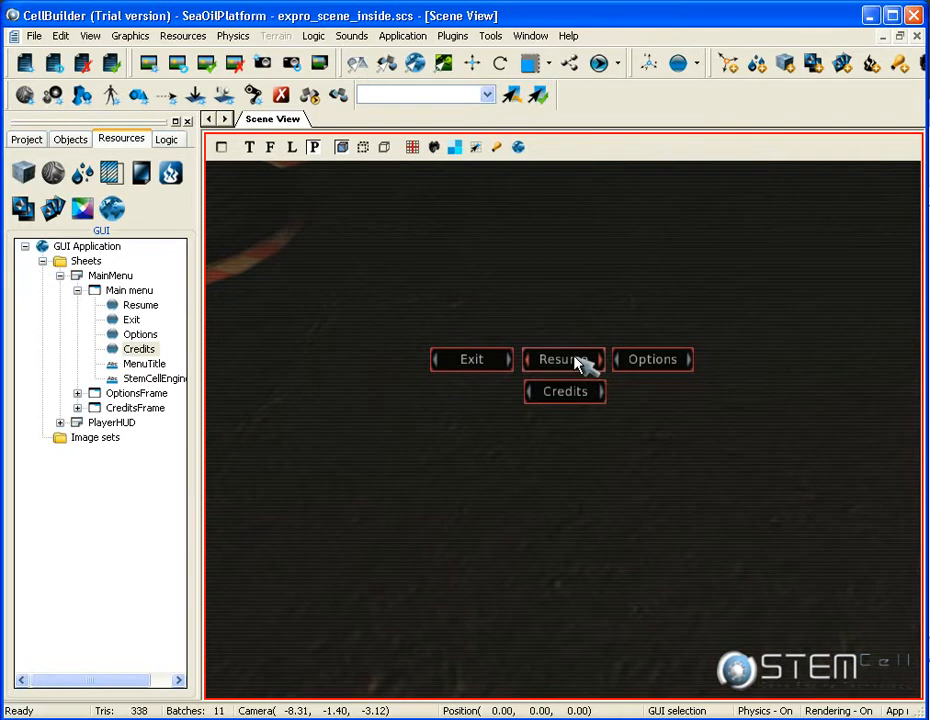
# Hide the main menu and add a frame window named PlayerWindow to PlayerHUD
pyautogui.click(563, 359)
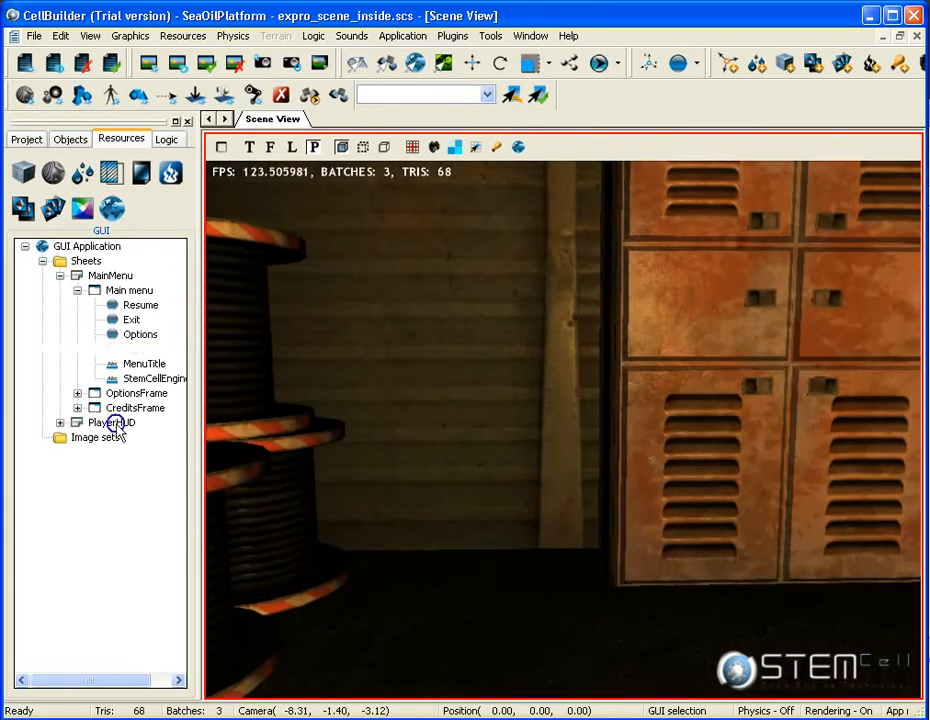
pyautogui.click(112, 422)
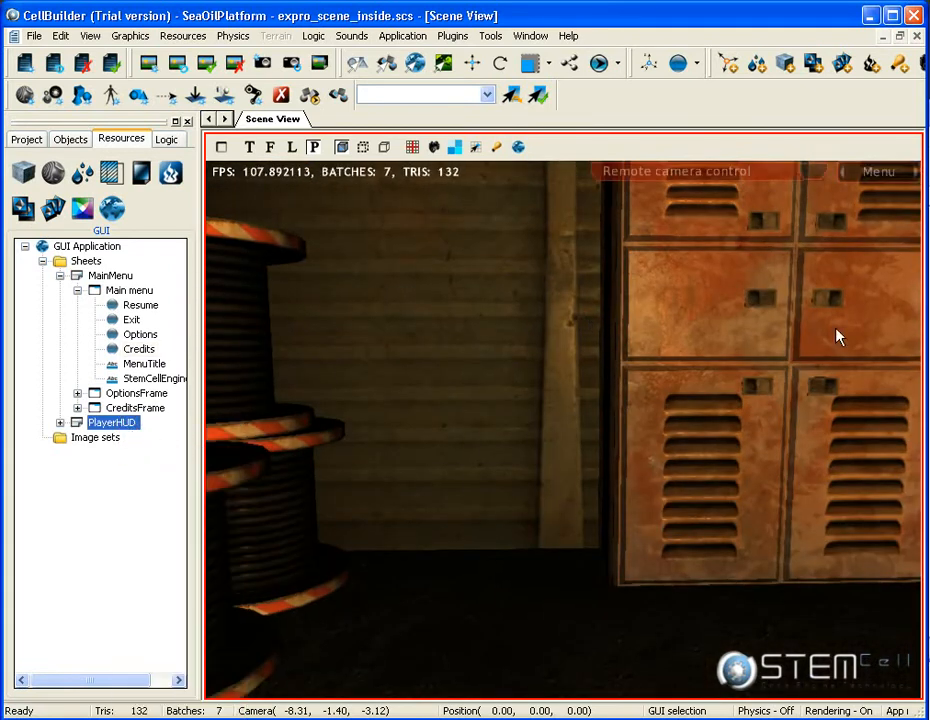
pyautogui.click(78, 422)
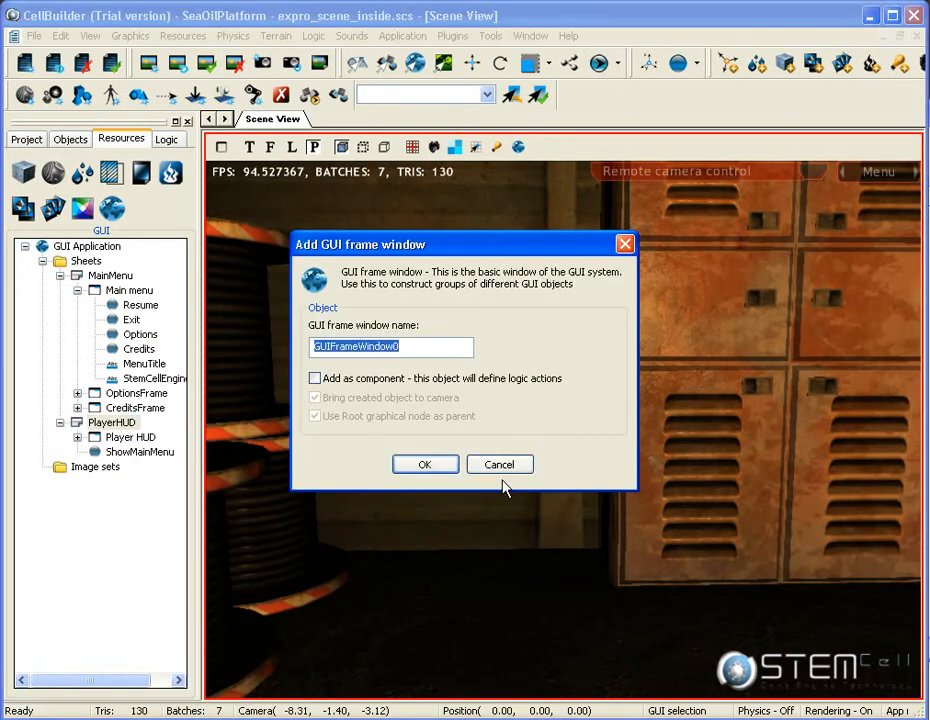
pyautogui.write('PlayerWindpow')
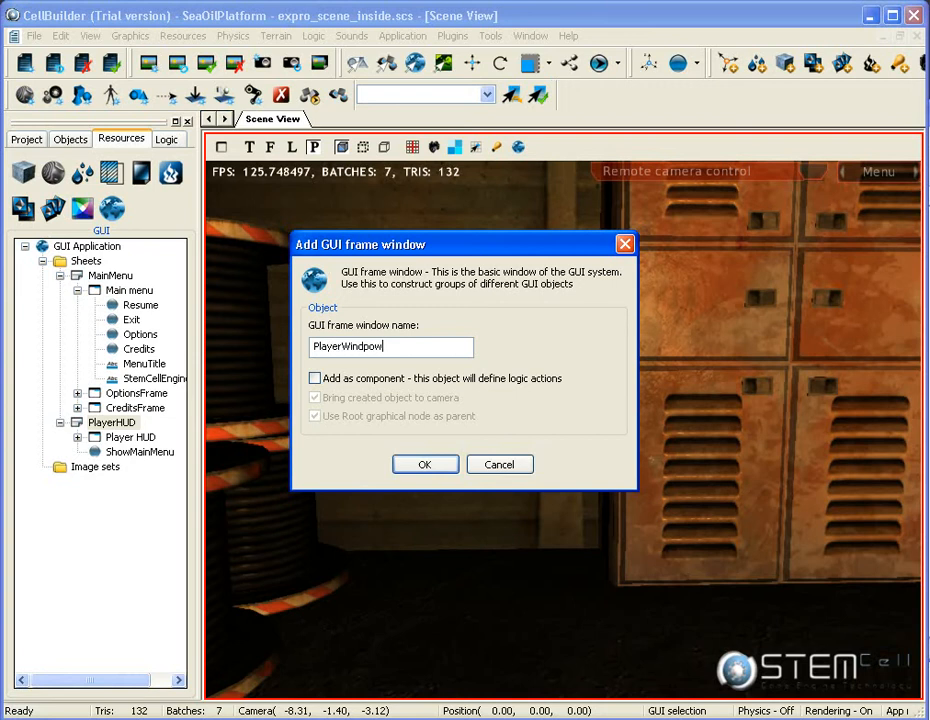
pyautogui.click(424, 464)
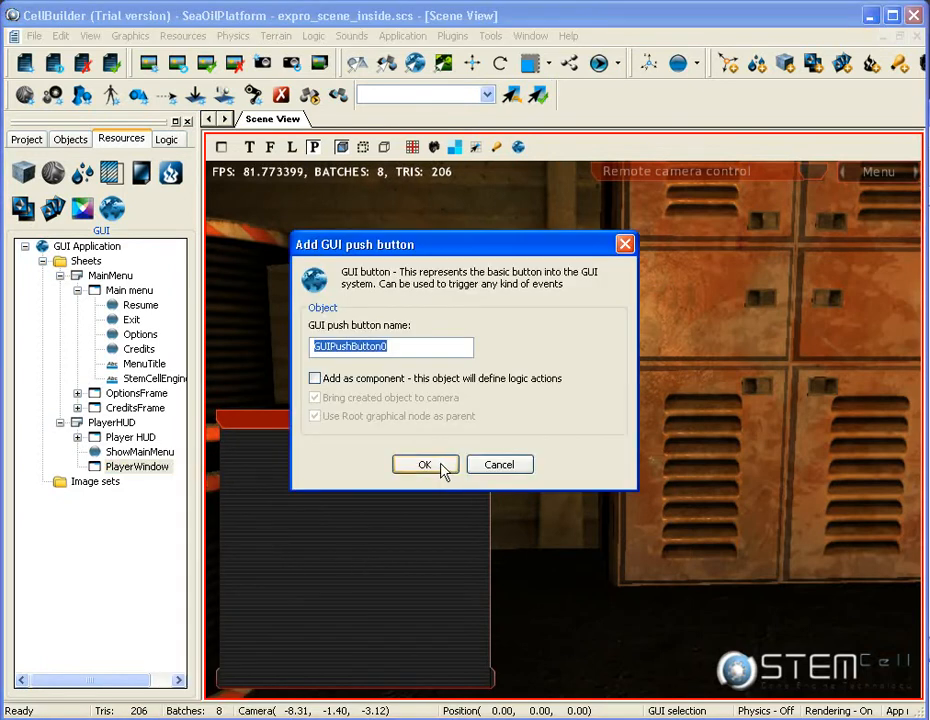
# Confirm the push button and add an edit box to PlayerWindow
pyautogui.click(424, 464)
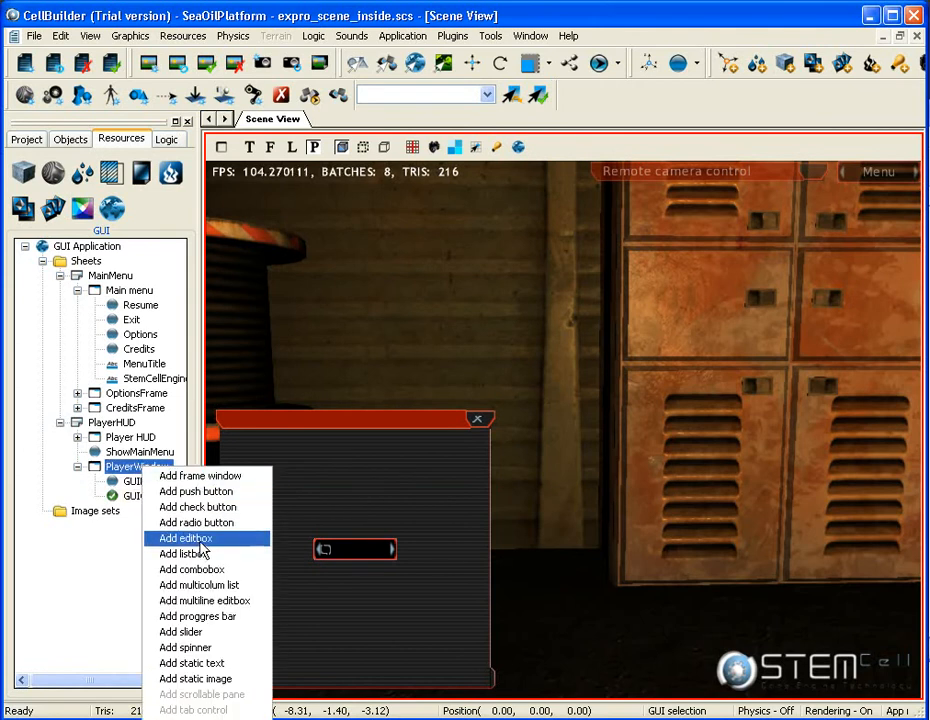
pyautogui.click(184, 538)
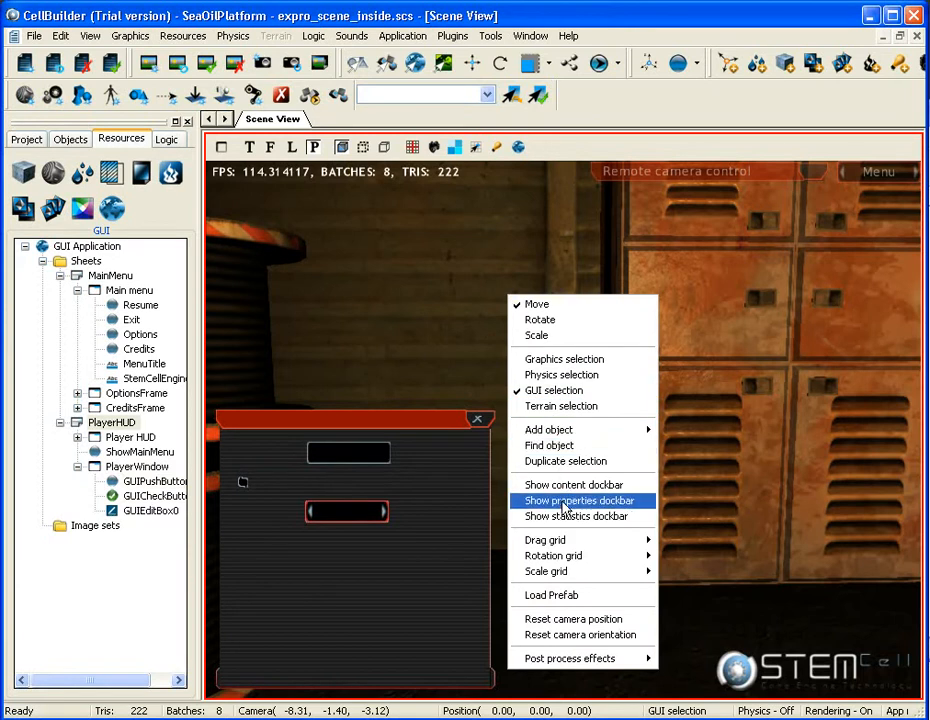
# Label the push button 'Push button' and the check box 'check box'
pyautogui.click(578, 500)
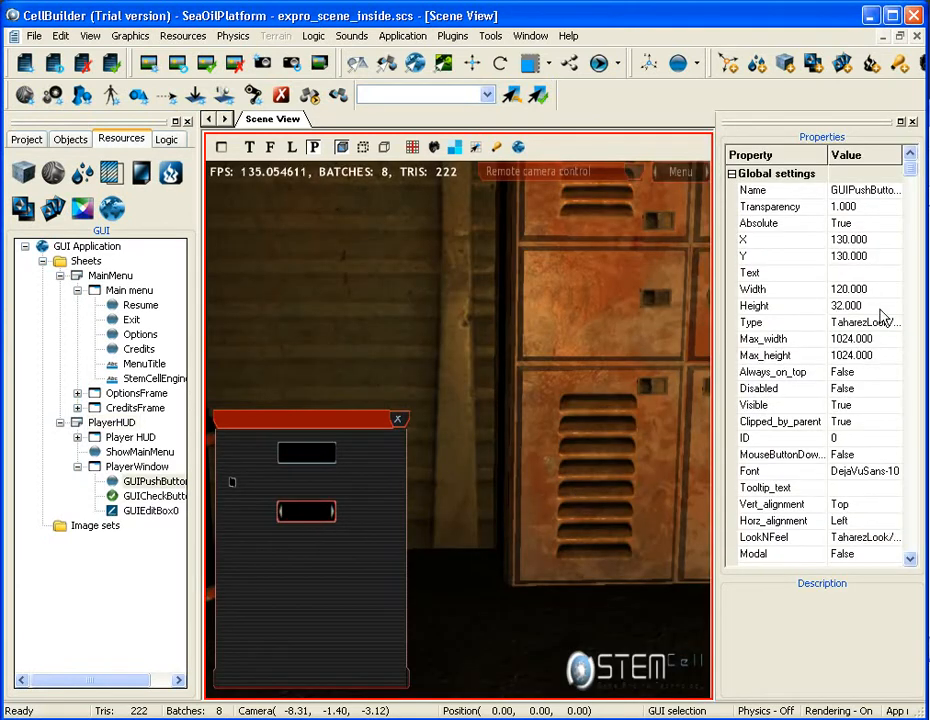
pyautogui.click(775, 272)
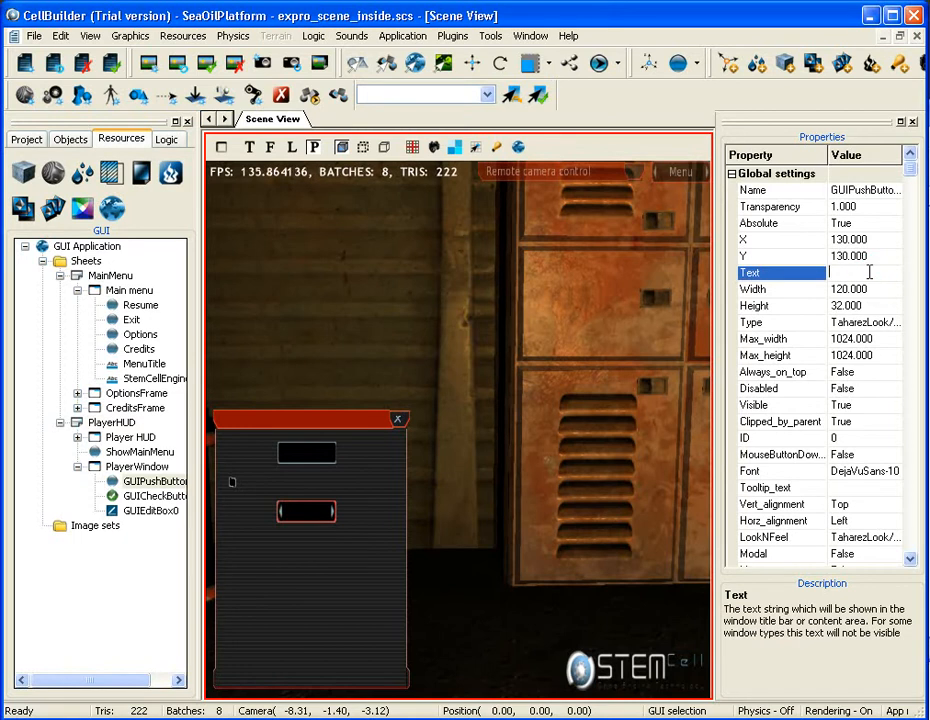
pyautogui.write('Push button')
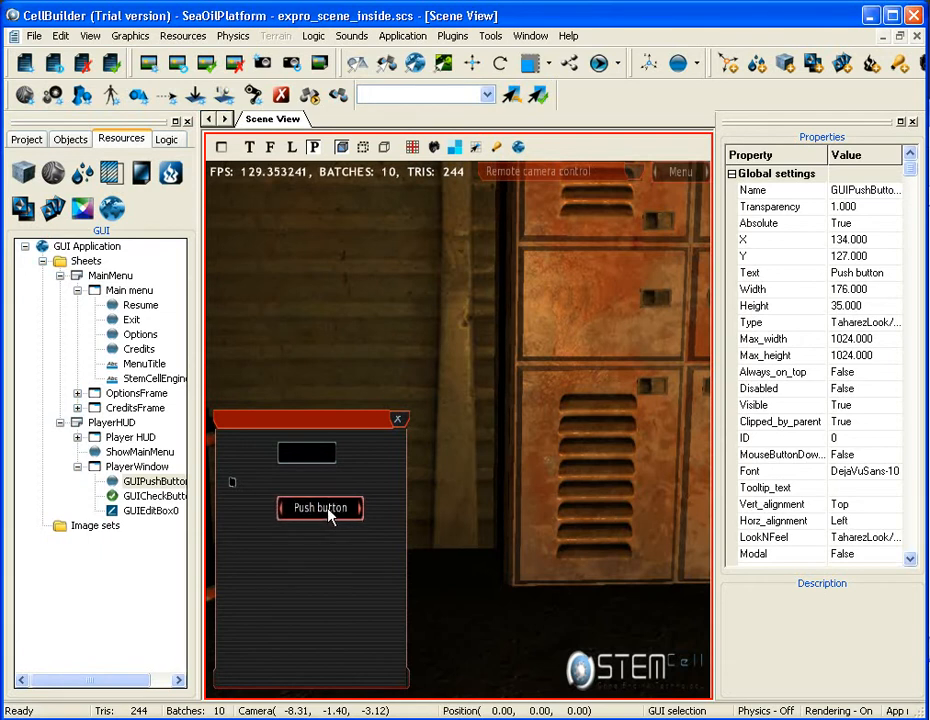
pyautogui.click(155, 495)
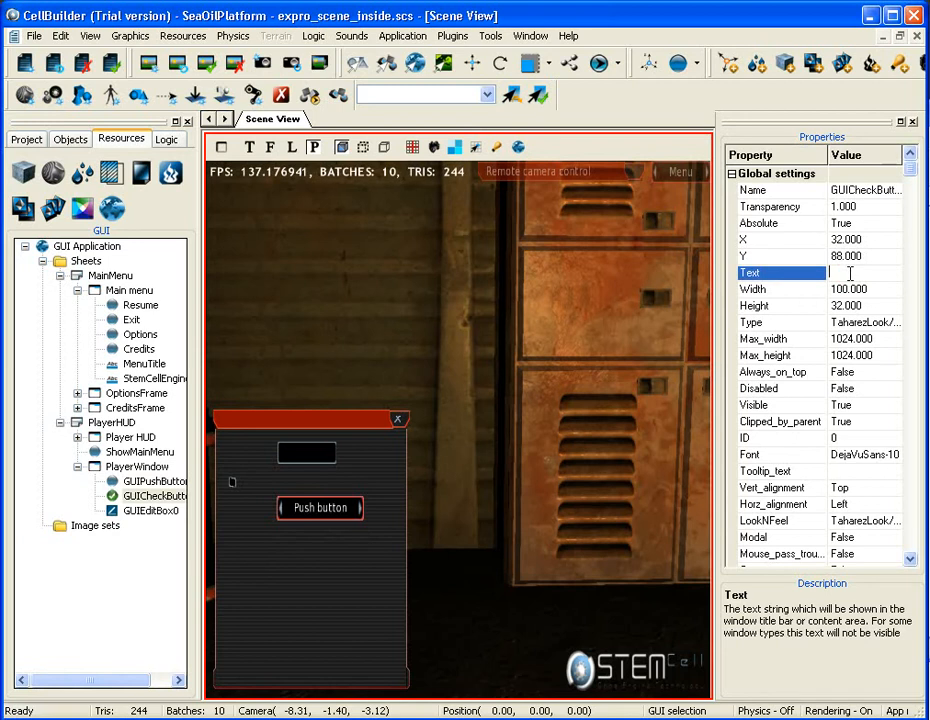
pyautogui.write('check box')
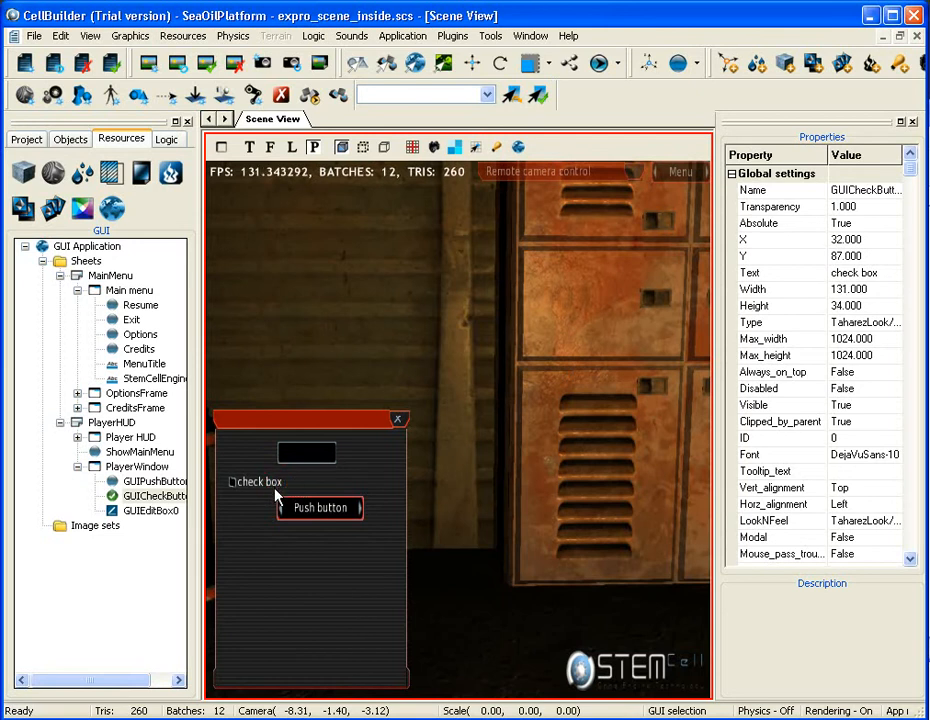
# Move the check box beside the edit box, reposition the push button, set window transparency 0.8
pyautogui.click(322, 470)
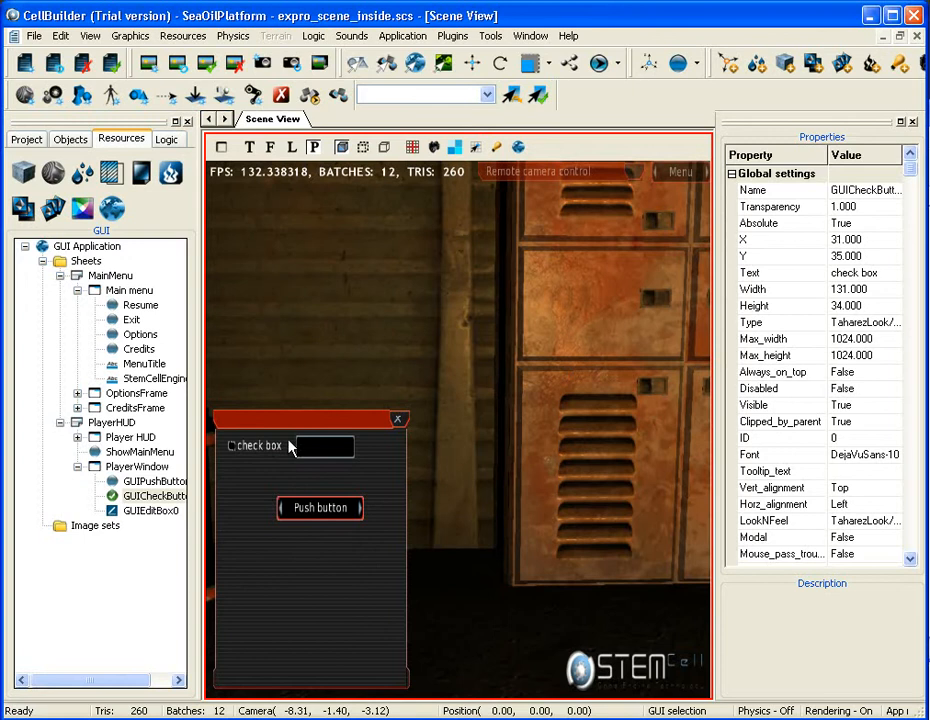
pyautogui.click(319, 447)
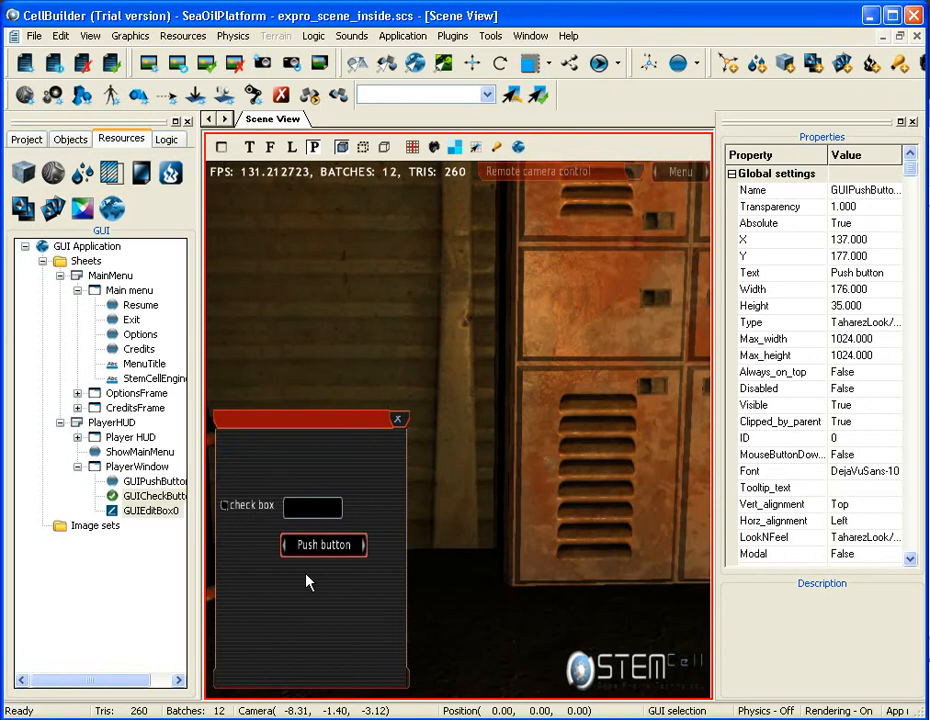
pyautogui.moveTo(323, 550)
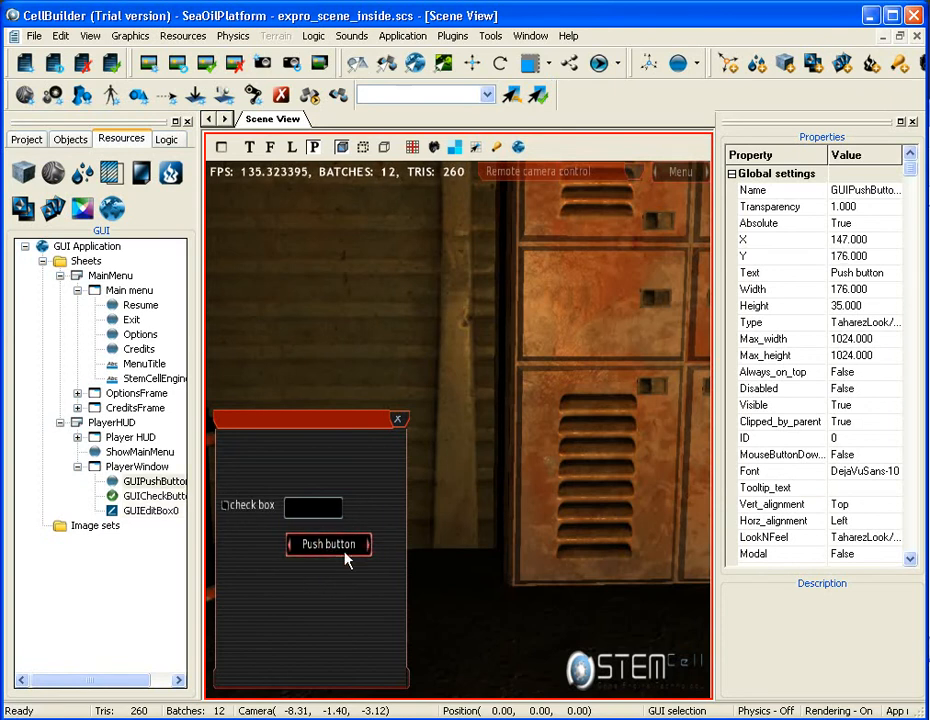
pyautogui.click(138, 466)
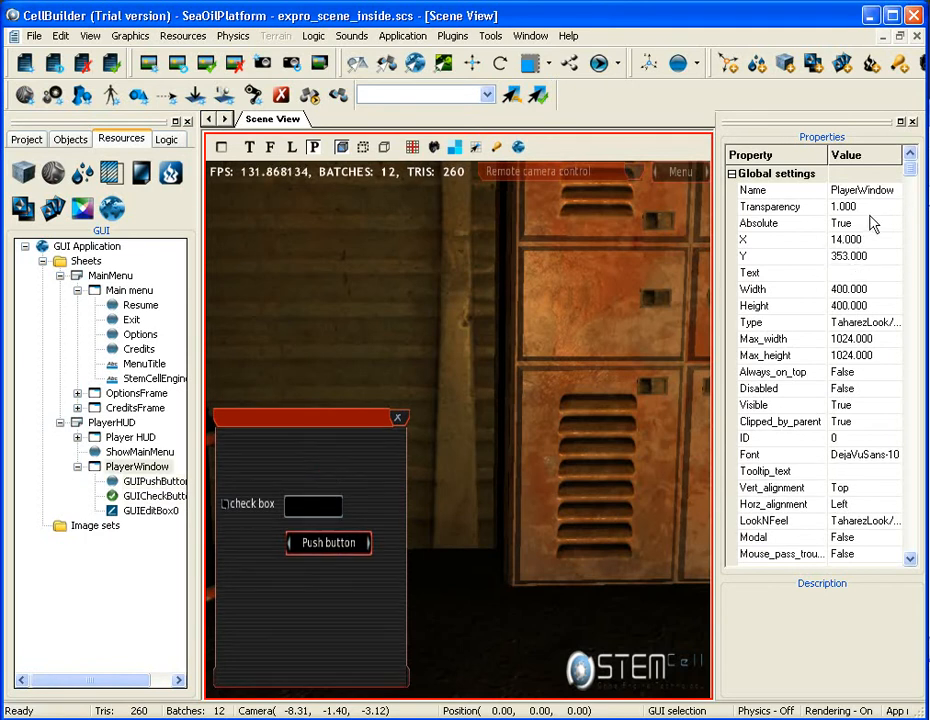
pyautogui.click(770, 207)
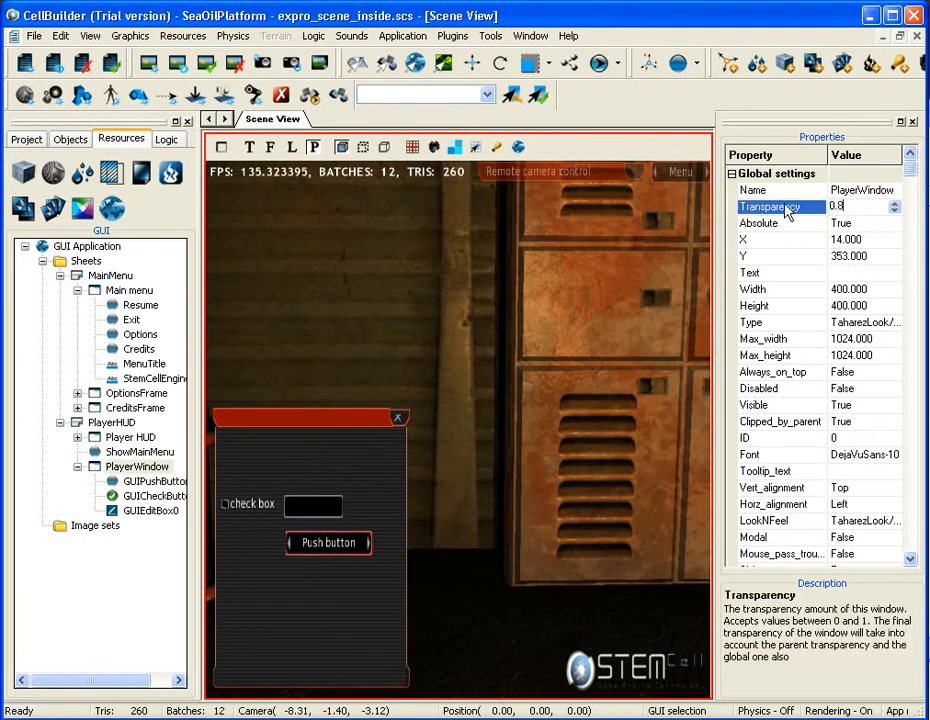
pyautogui.click(781, 222)
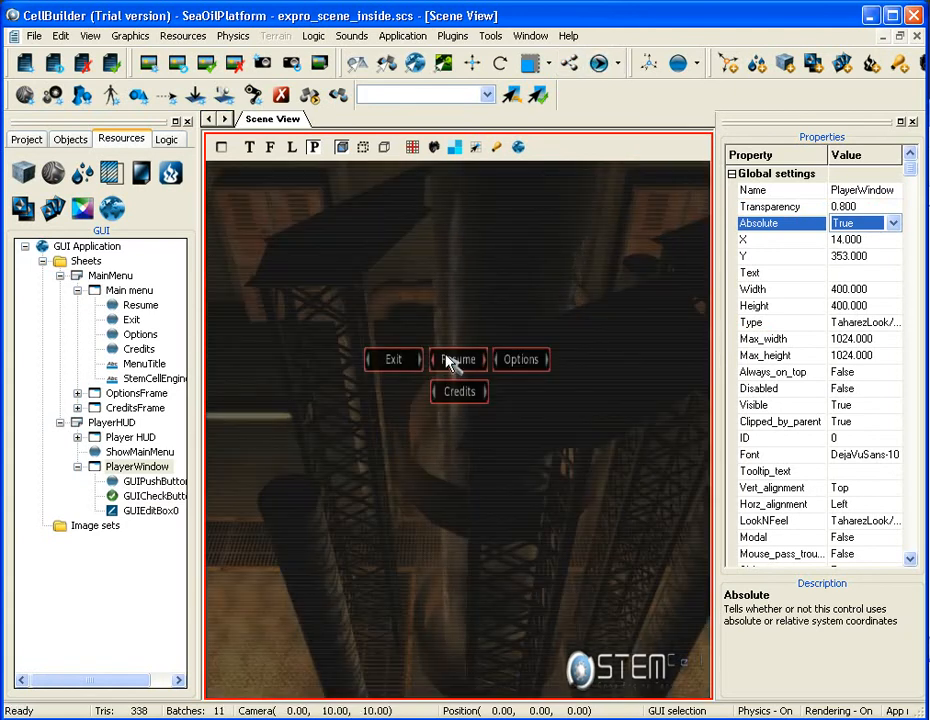
pyautogui.moveTo(458, 362)
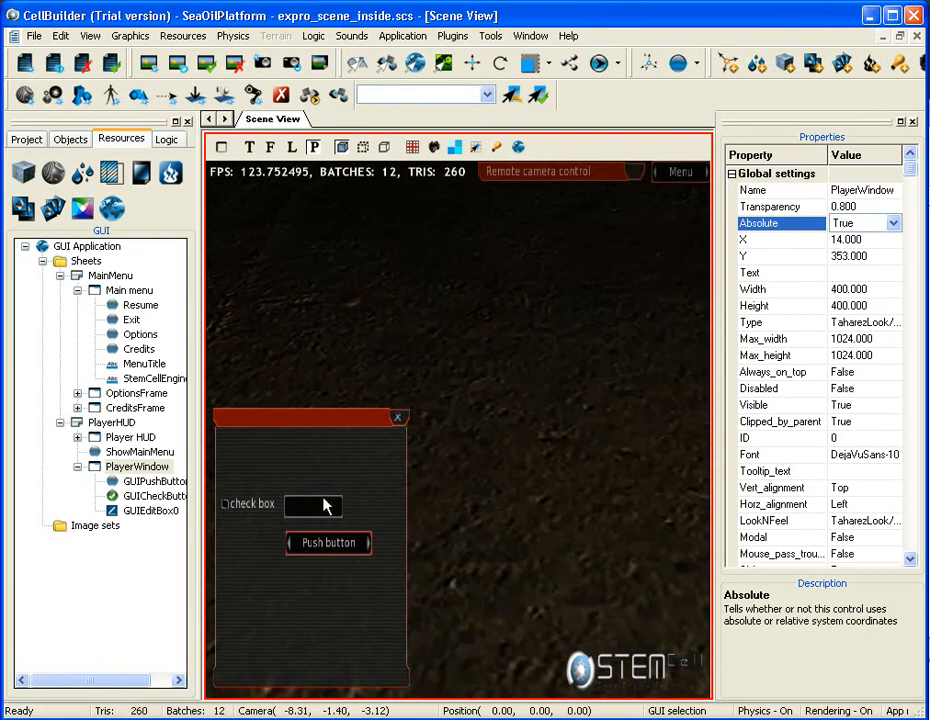
# Test PlayerWindow in play: type 'yty' in the edit box, tick the check box, press Push
pyautogui.click(313, 505)
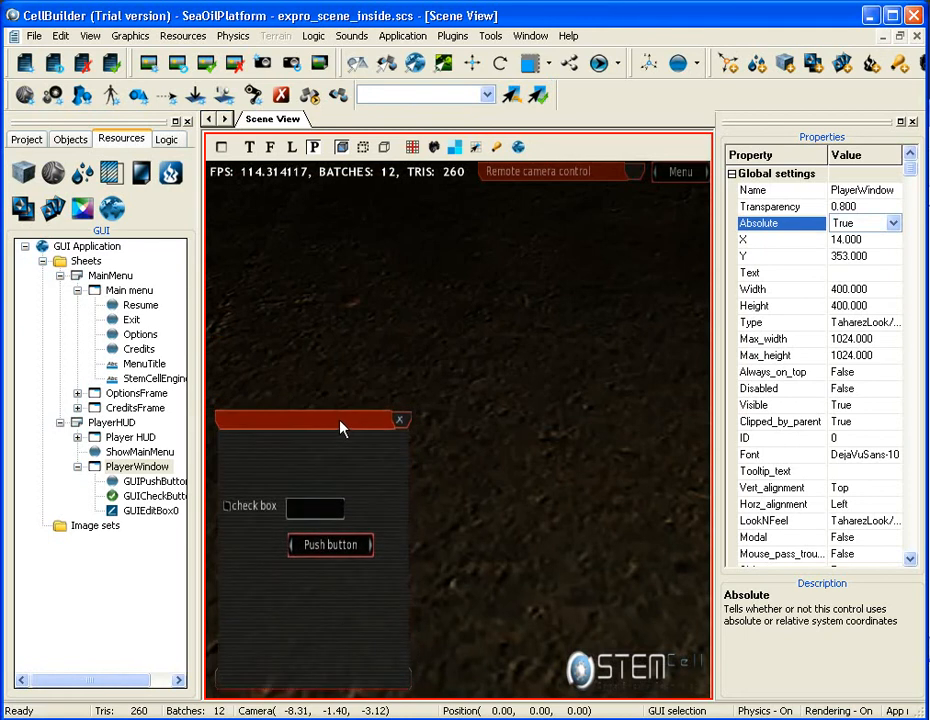
pyautogui.write('ytyty')
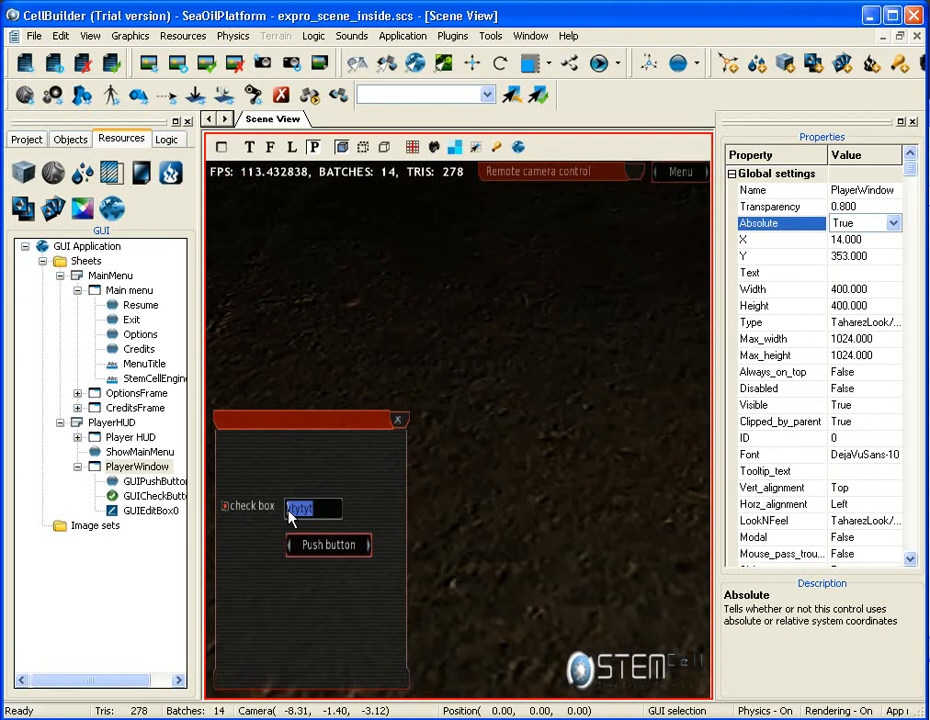
pyautogui.click(329, 544)
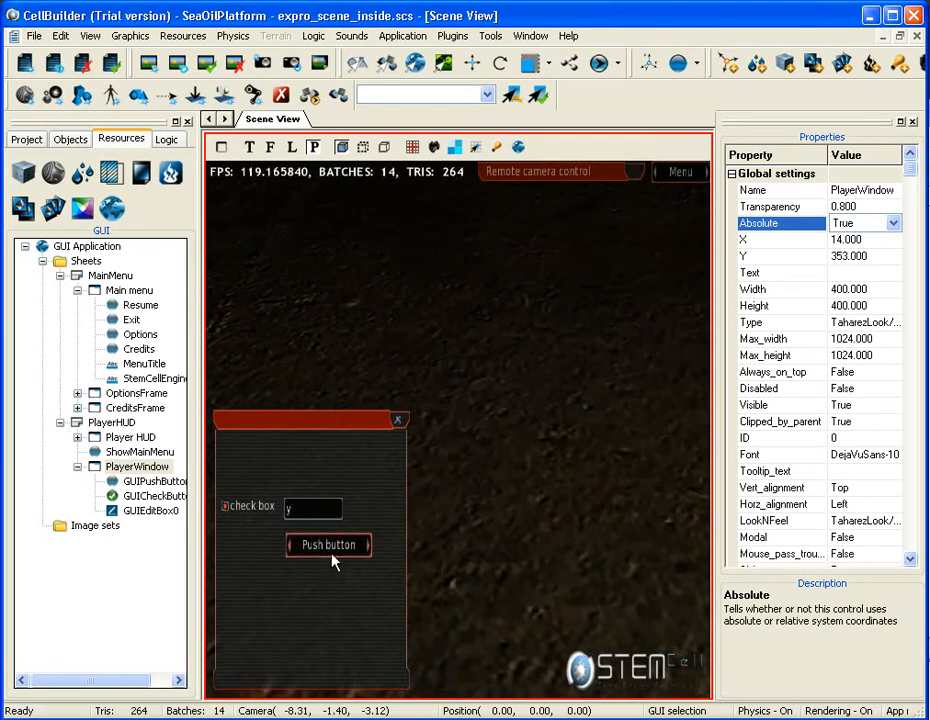
pyautogui.click(329, 545)
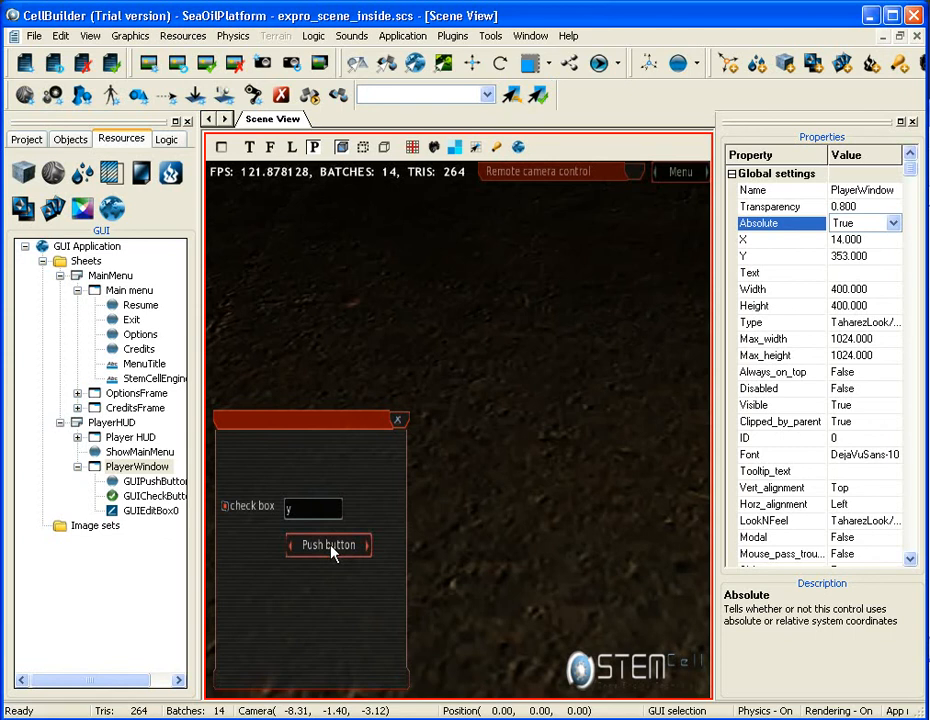
pyautogui.moveTo(348, 478)
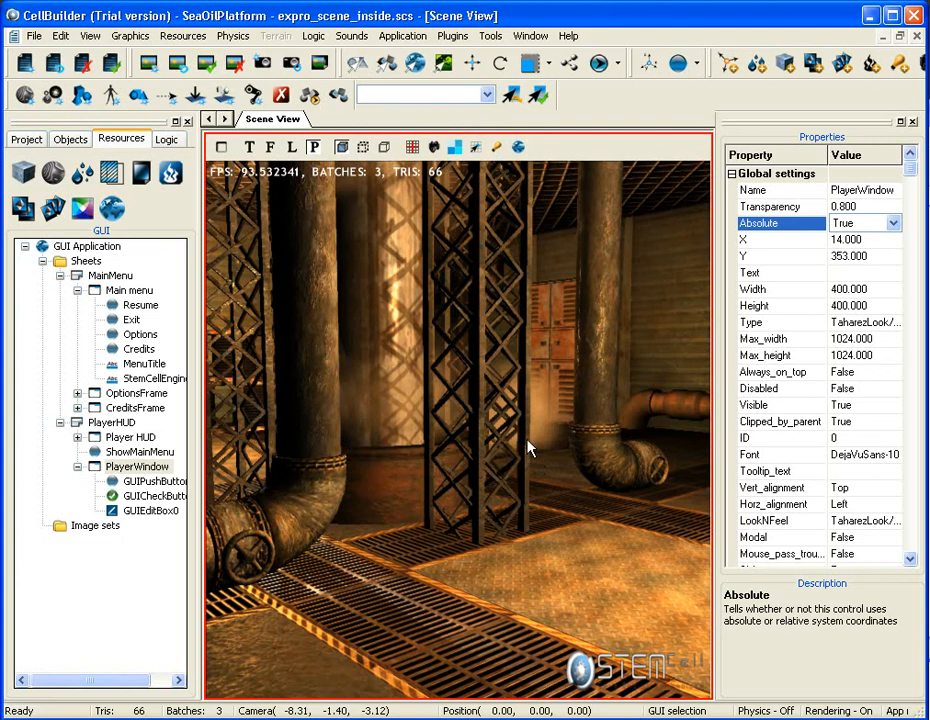
# Rotate the Scene View to look around the platform's pipes and girders
pyautogui.moveTo(530, 450); pyautogui.dragTo(500, 440)
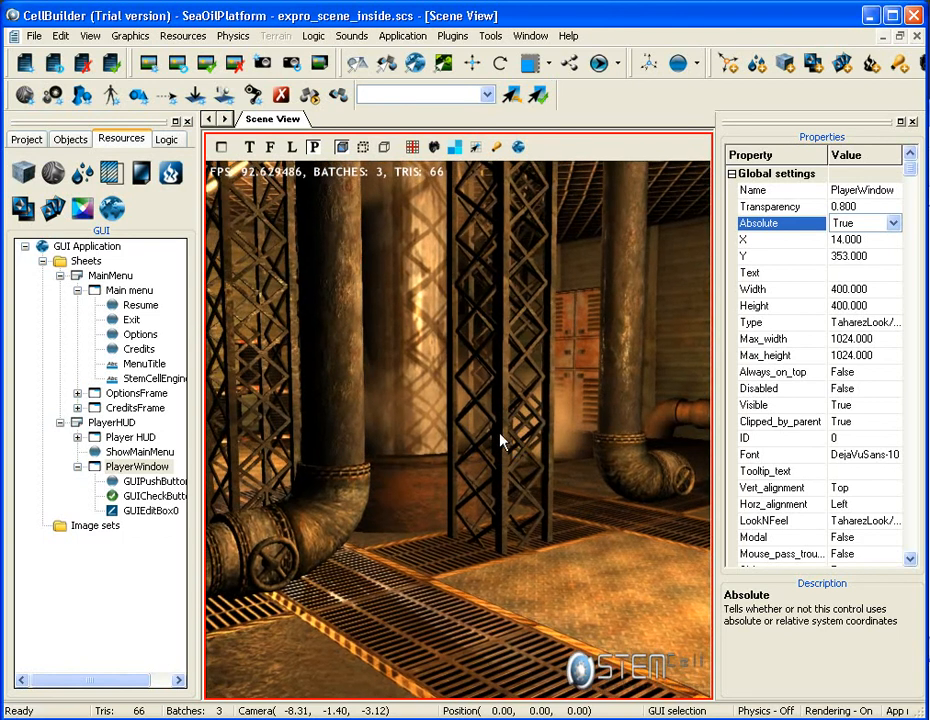